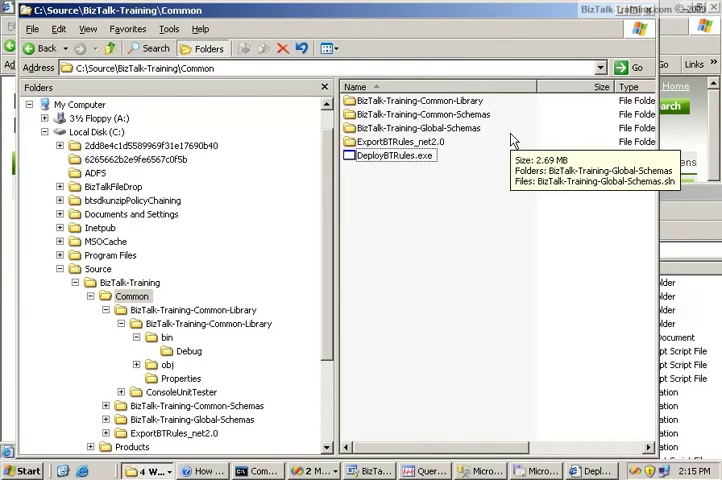
pyautogui.moveTo(520, 290)
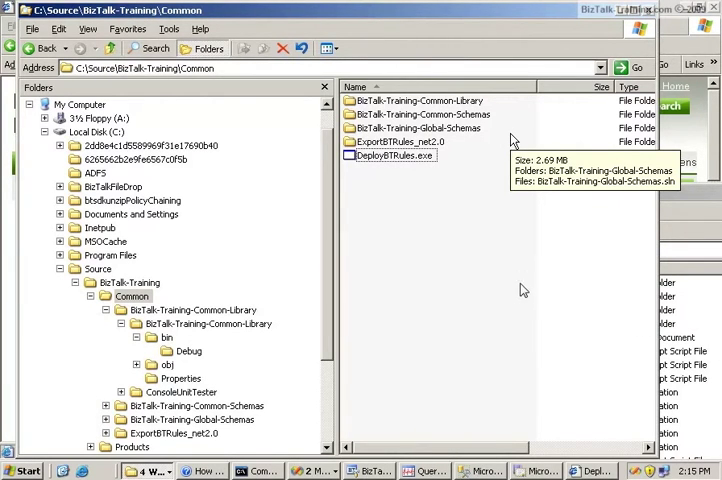
pyautogui.moveTo(506, 288)
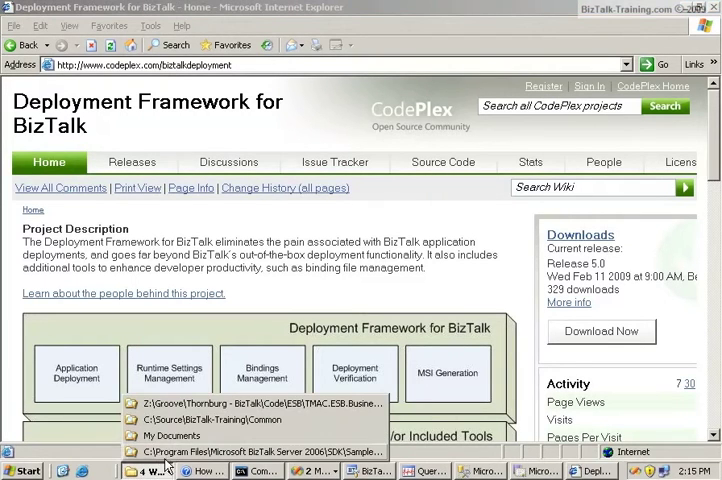
pyautogui.moveTo(184, 436)
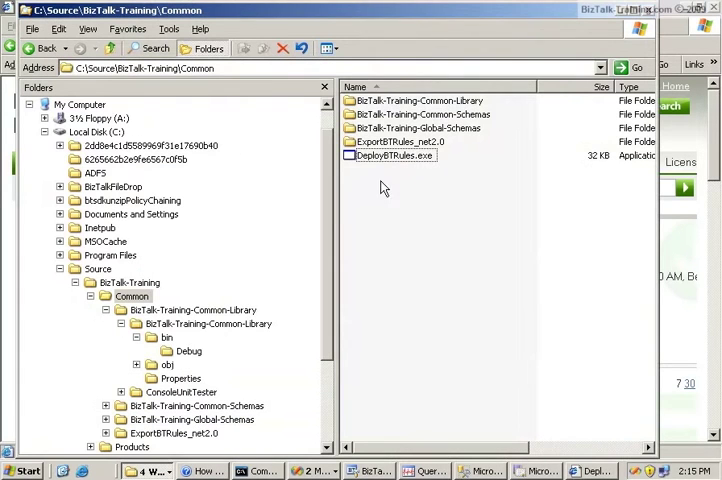
# Step: Browse into the ExportBTRules_net2.0 folder under Common and select ExportBTRules.sln
pyautogui.click(392, 156)
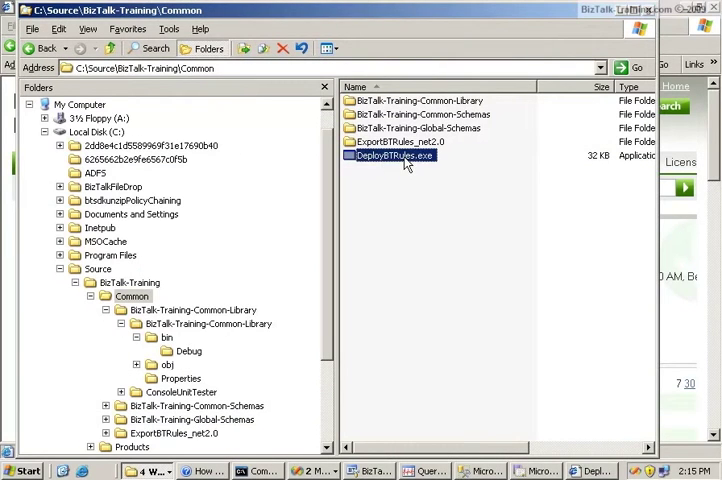
pyautogui.moveTo(404, 160)
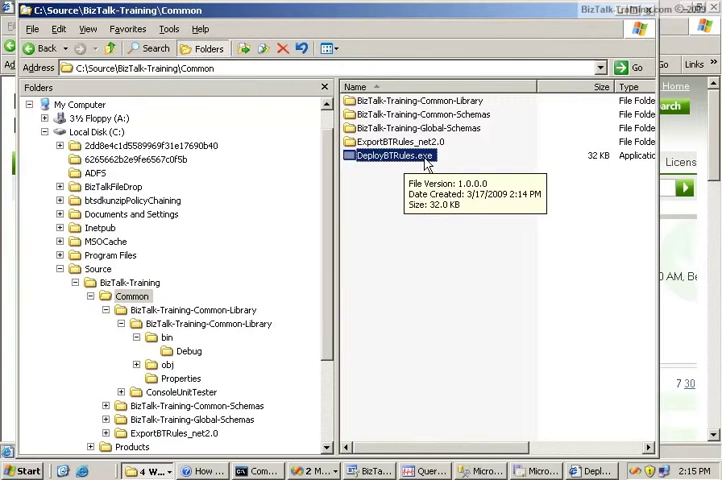
pyautogui.click(396, 140)
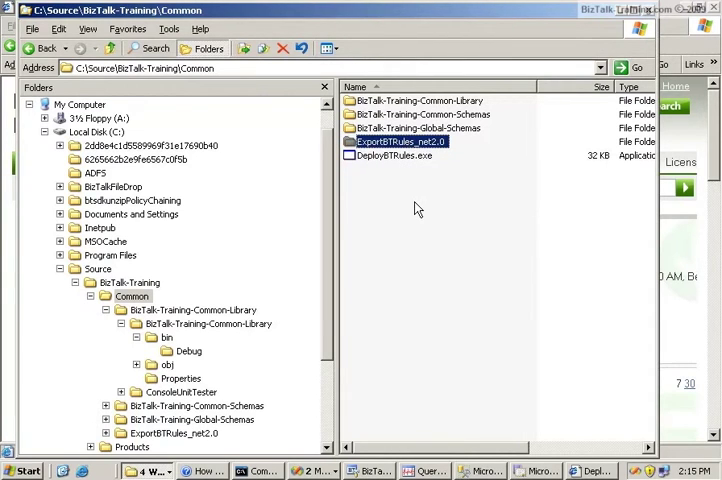
pyautogui.moveTo(430, 158)
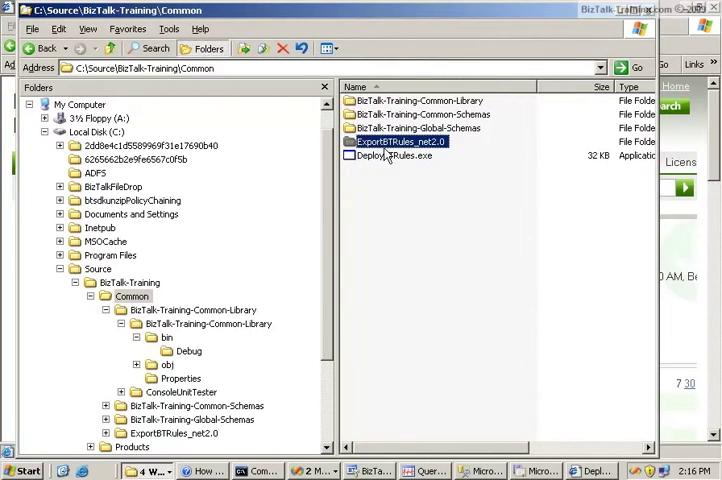
pyautogui.moveTo(396, 140)
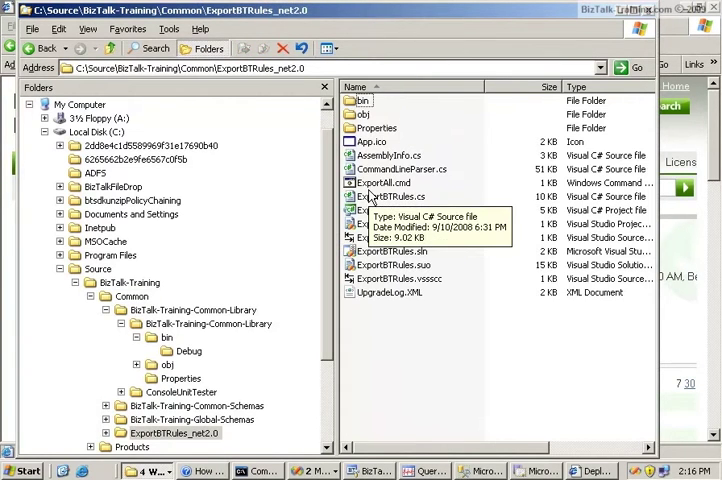
pyautogui.moveTo(376, 304)
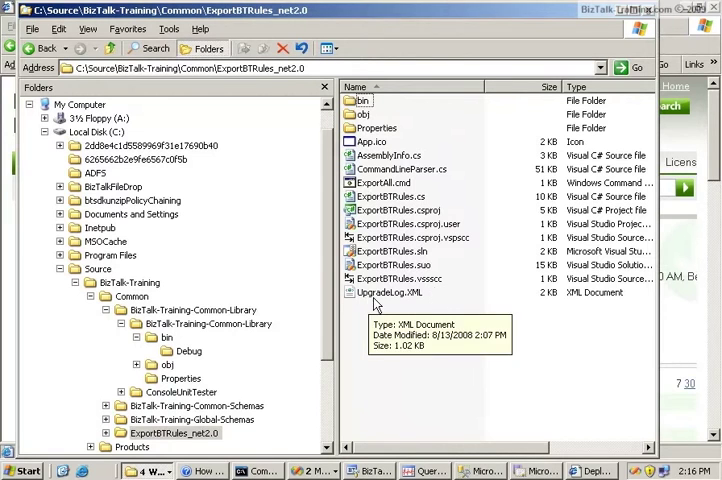
pyautogui.click(390, 252)
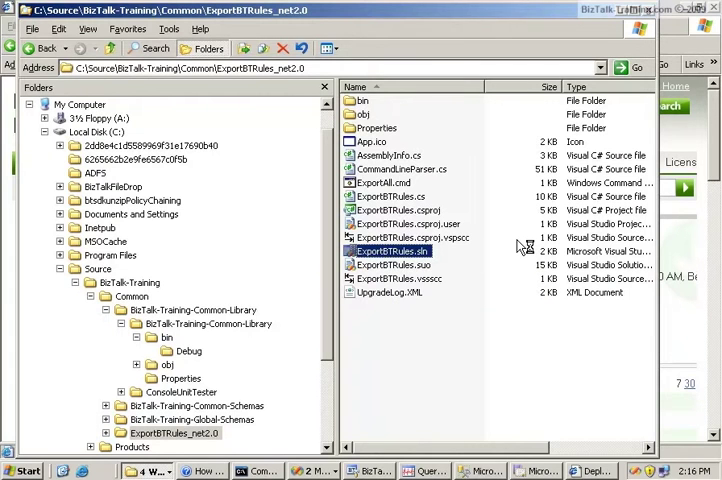
# Step: Load ExportBTRules.sln in Visual Studio and bring up CommandLineParser.cs from Solution Explorer
pyautogui.doubleClick(392, 250)
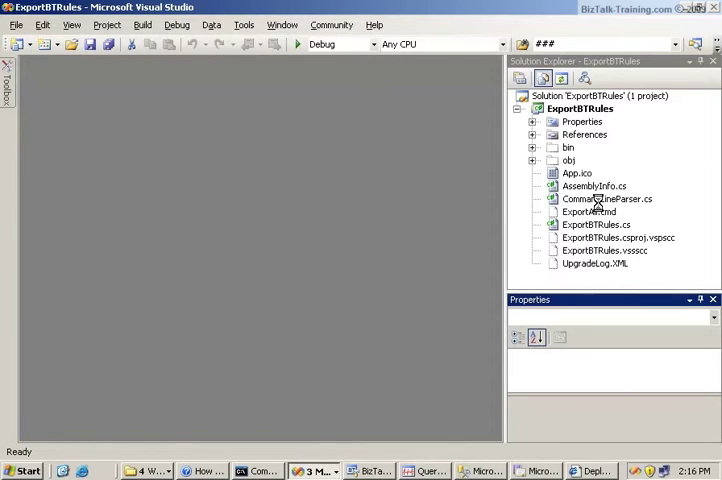
pyautogui.click(608, 198)
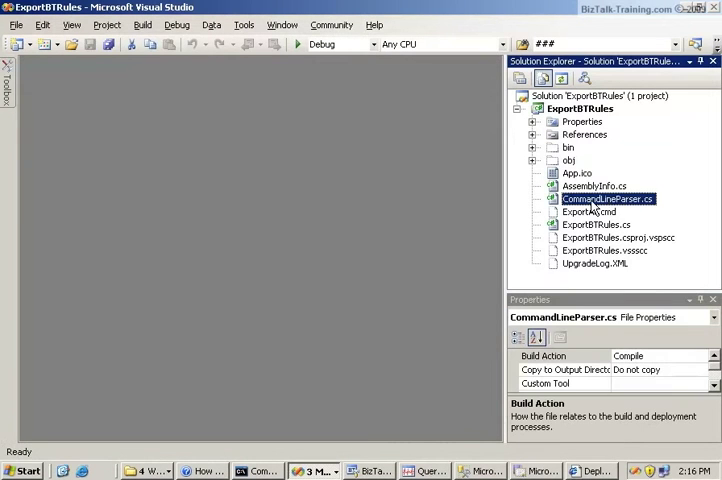
pyautogui.doubleClick(608, 198)
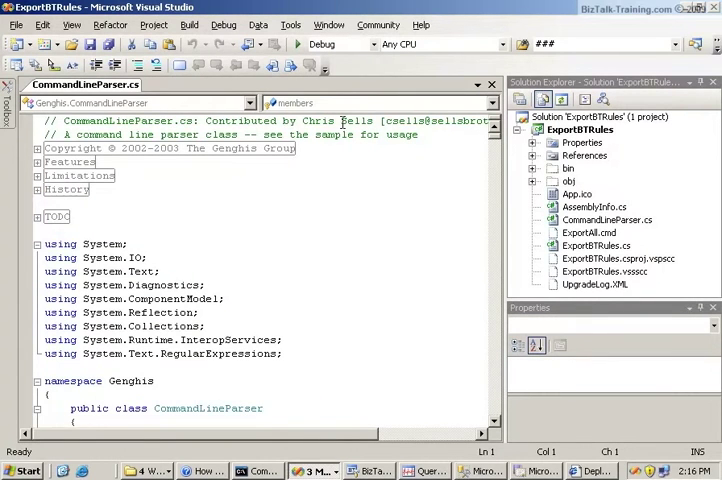
pyautogui.moveTo(300, 442)
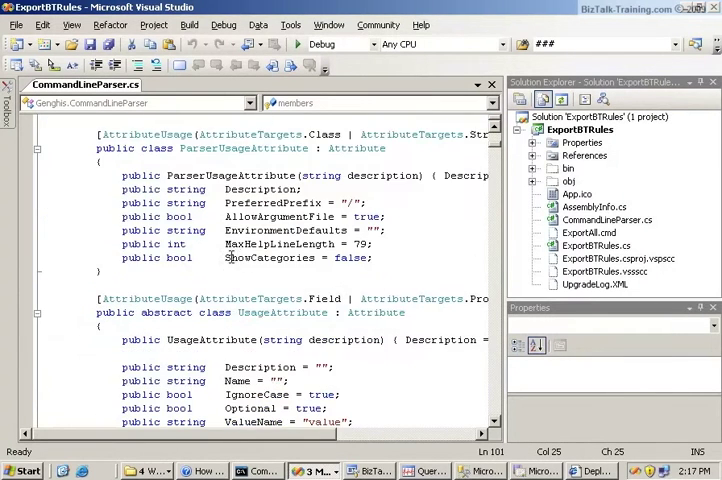
# Step: Scroll through the CommandLineParser.cs code to review it
pyautogui.scroll(-3)
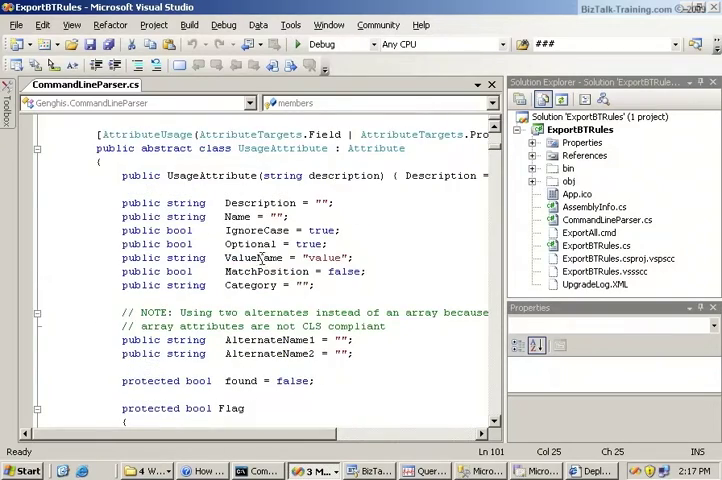
pyautogui.scroll(-3)
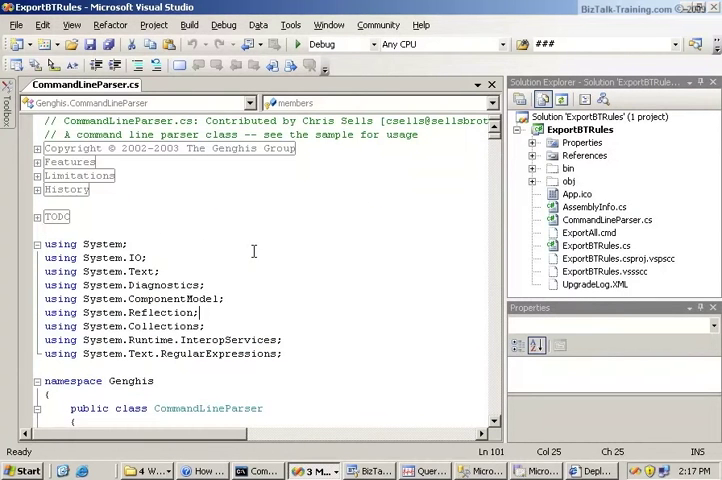
pyautogui.click(606, 220)
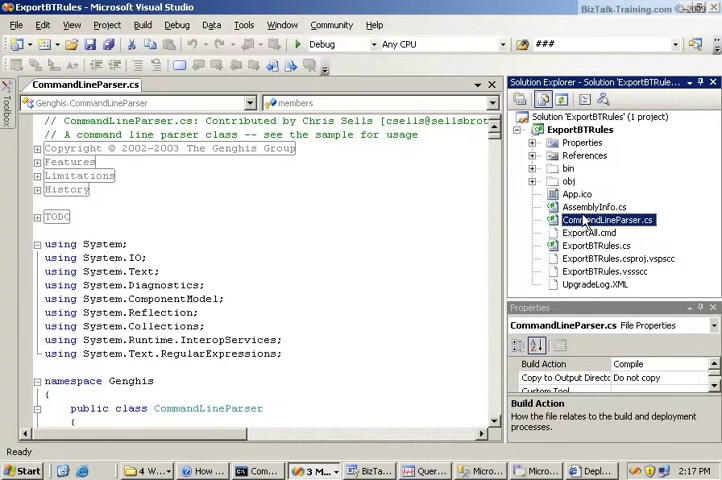
pyautogui.moveTo(574, 252)
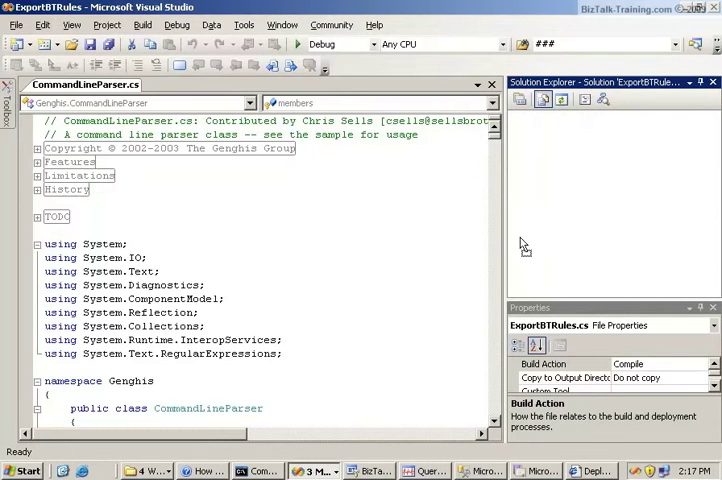
pyautogui.moveTo(410, 234)
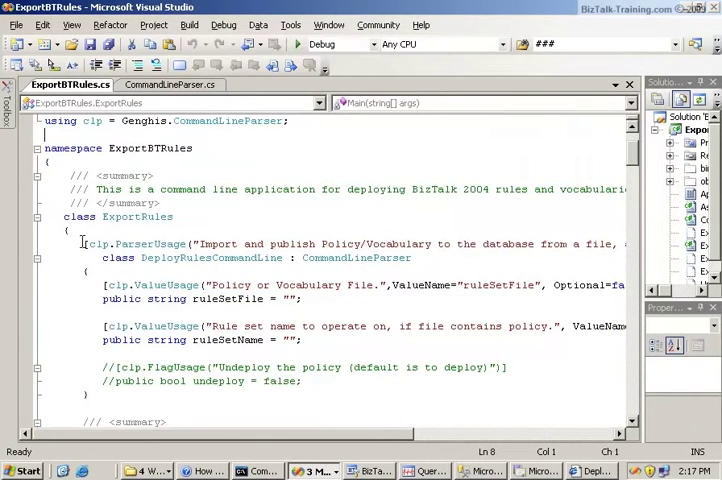
pyautogui.doubleClick(136, 244)
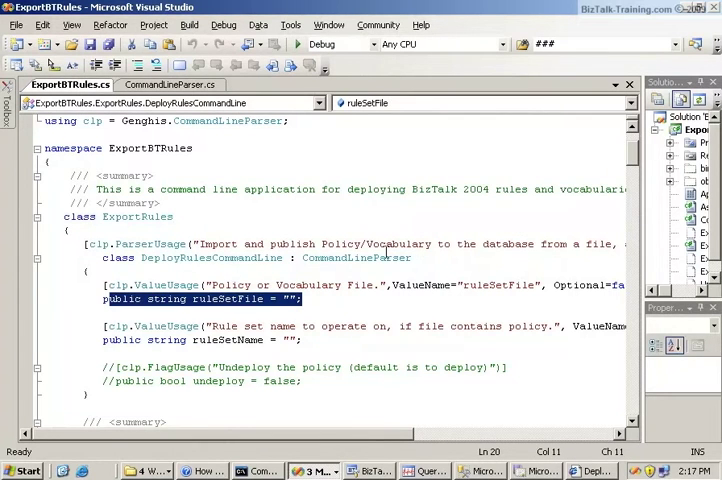
pyautogui.scroll(-3)
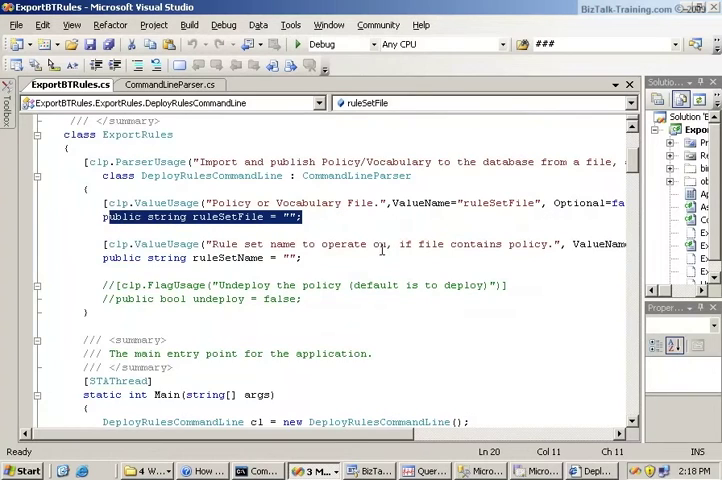
pyautogui.scroll(-3)
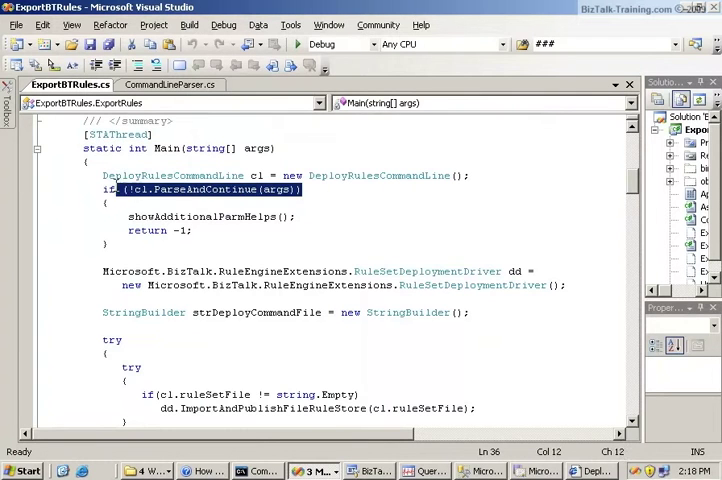
pyautogui.scroll(-3)
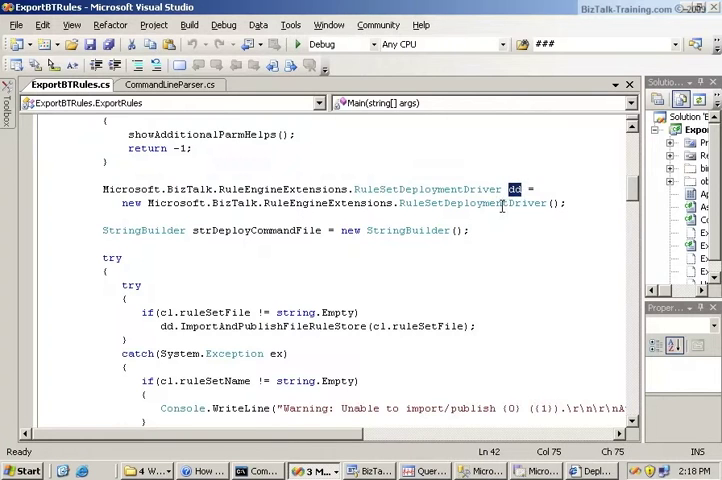
pyautogui.click(456, 256)
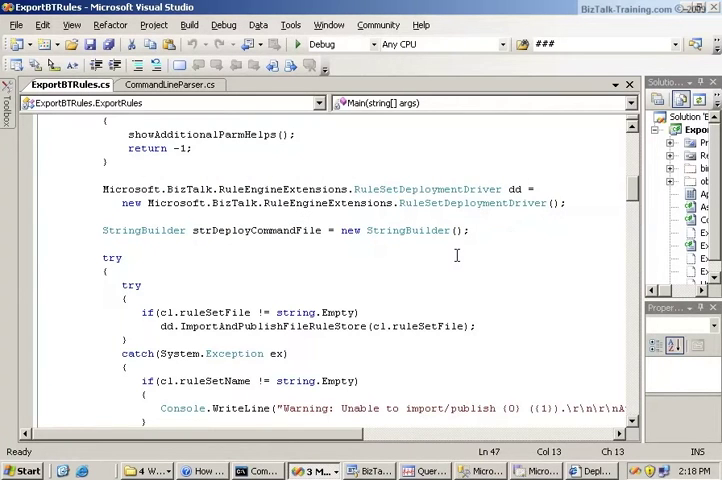
pyautogui.scroll(-3)
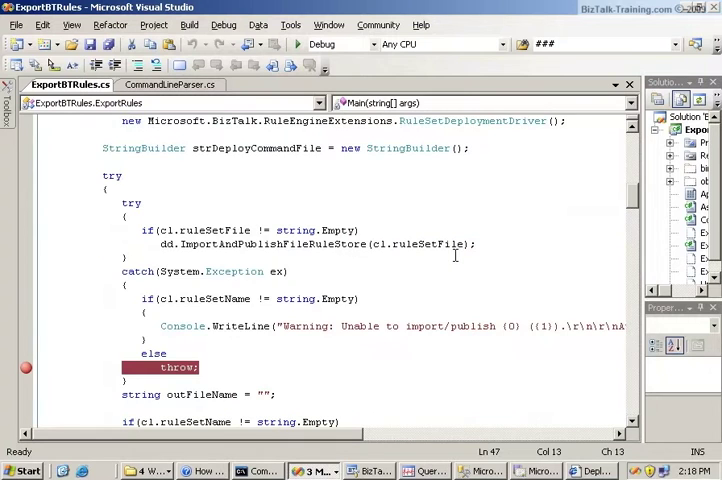
pyautogui.scroll(-3)
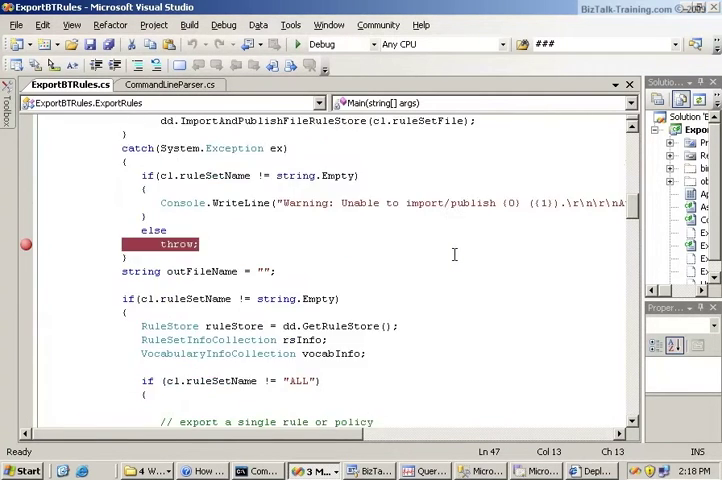
pyautogui.scroll(-3)
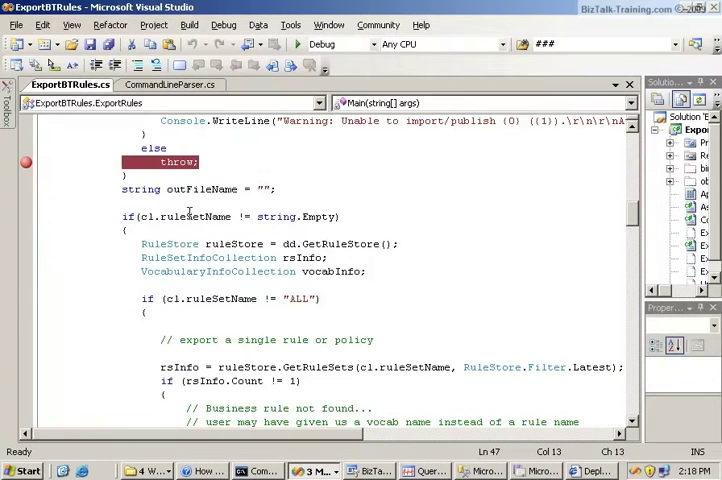
pyautogui.doubleClick(194, 216)
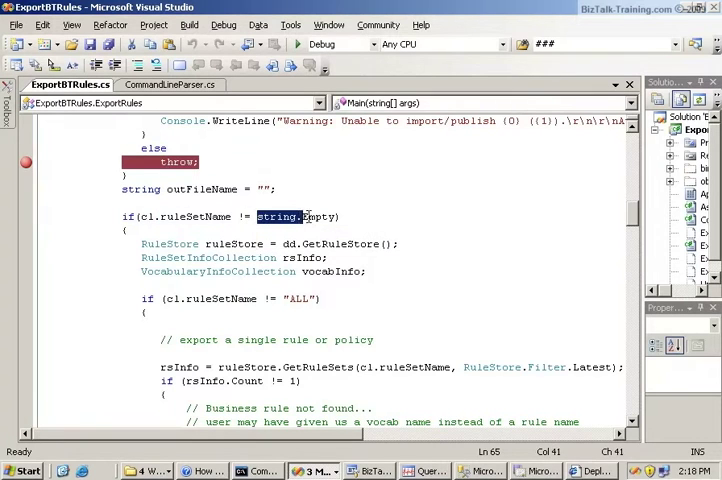
pyautogui.scroll(-3)
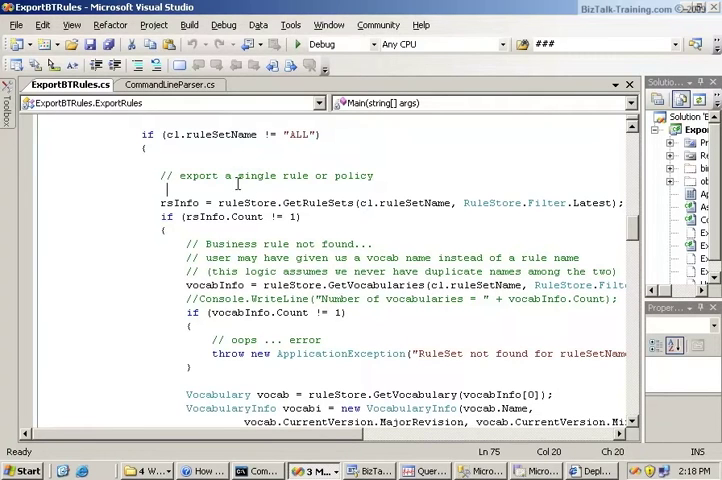
pyautogui.moveTo(180, 176); pyautogui.dragTo(372, 176)
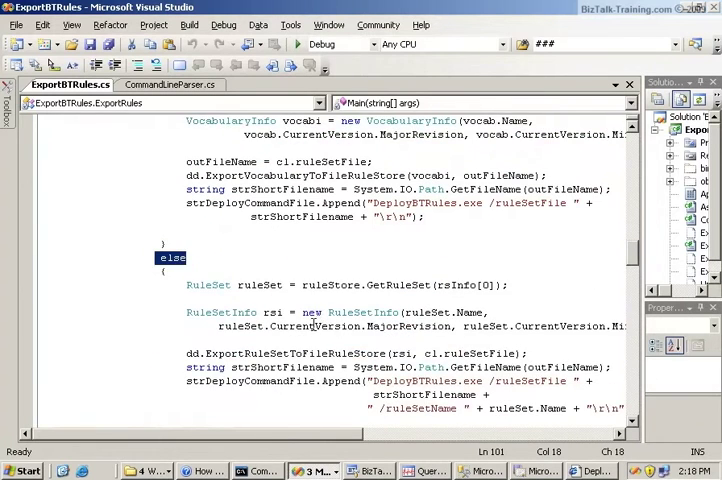
pyautogui.scroll(-3)
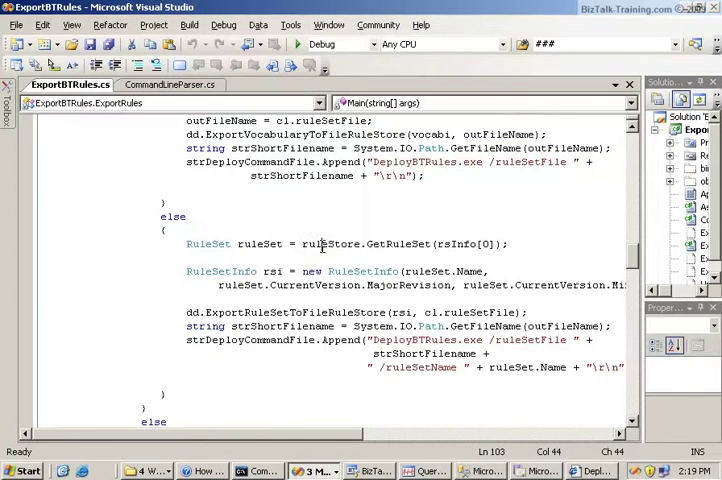
pyautogui.doubleClick(396, 244)
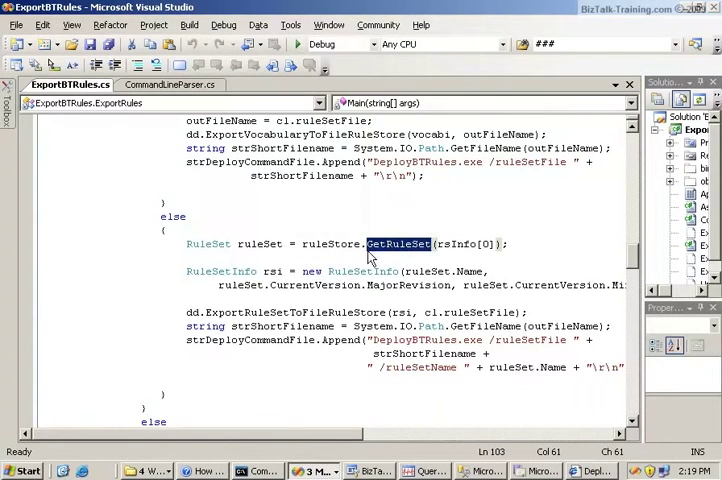
pyautogui.rightClick(370, 250)
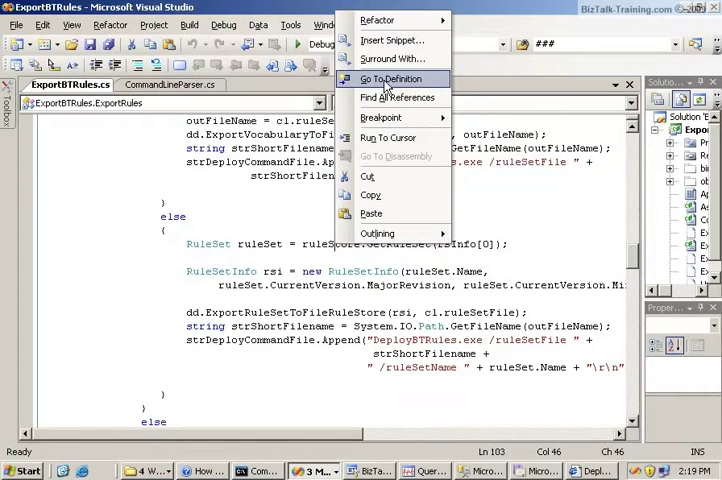
pyautogui.click(392, 78)
pyautogui.write('rulestore')
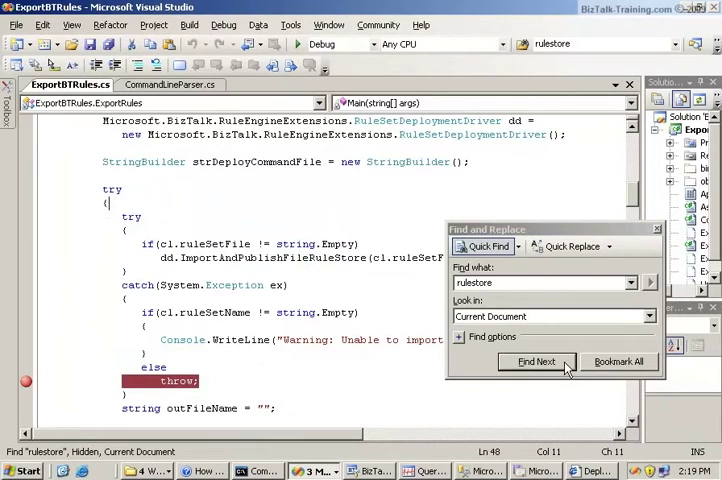
pyautogui.click(536, 360)
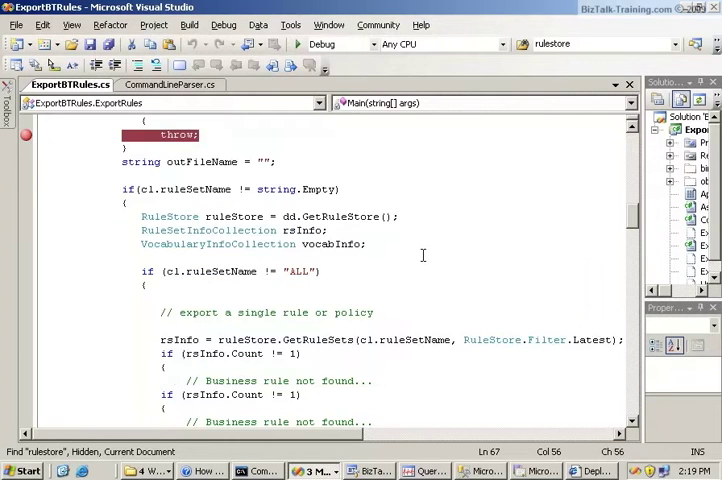
pyautogui.scroll(-3)
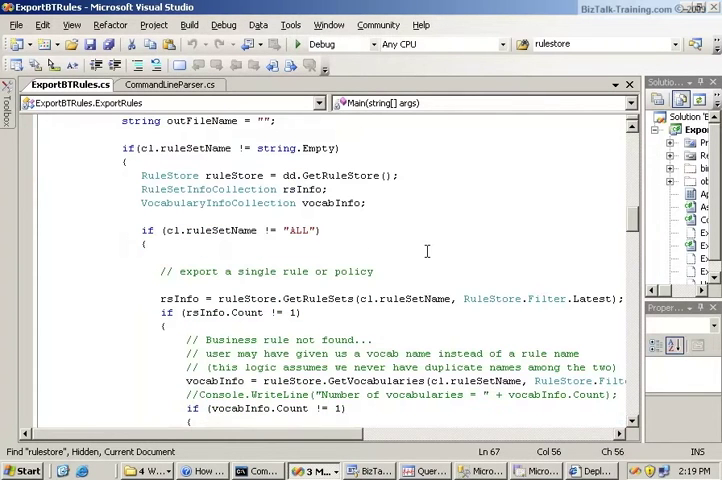
pyautogui.scroll(-3)
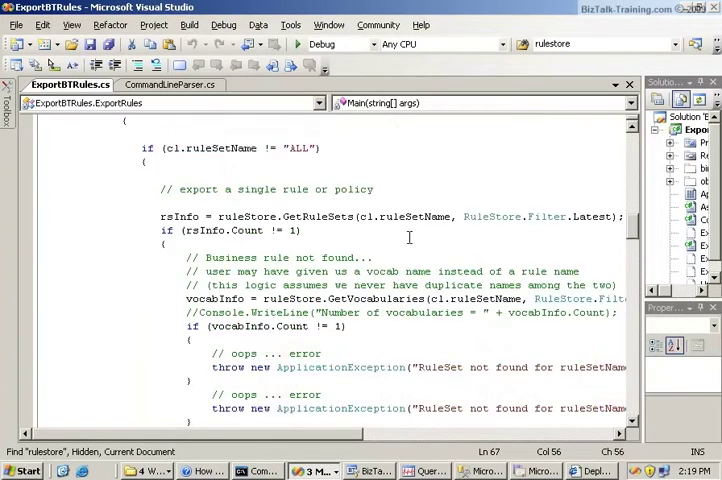
pyautogui.scroll(-3)
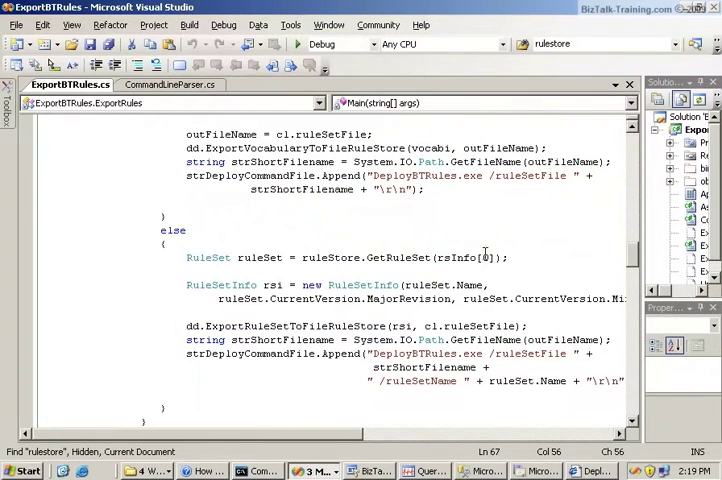
pyautogui.moveTo(304, 256); pyautogui.dragTo(508, 256)
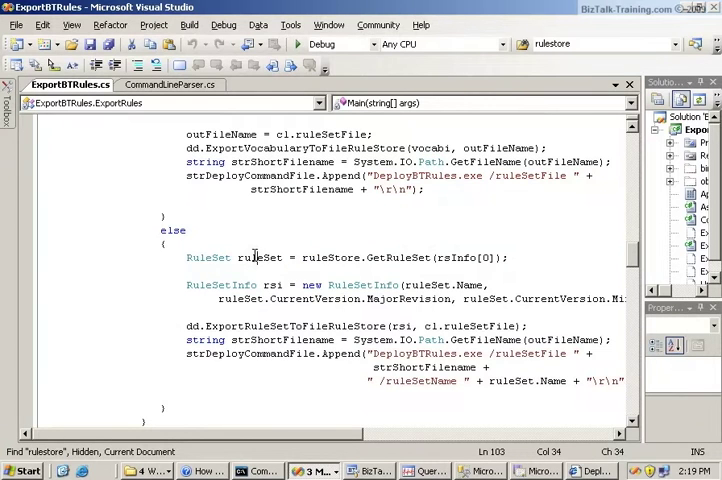
pyautogui.scroll(-3)
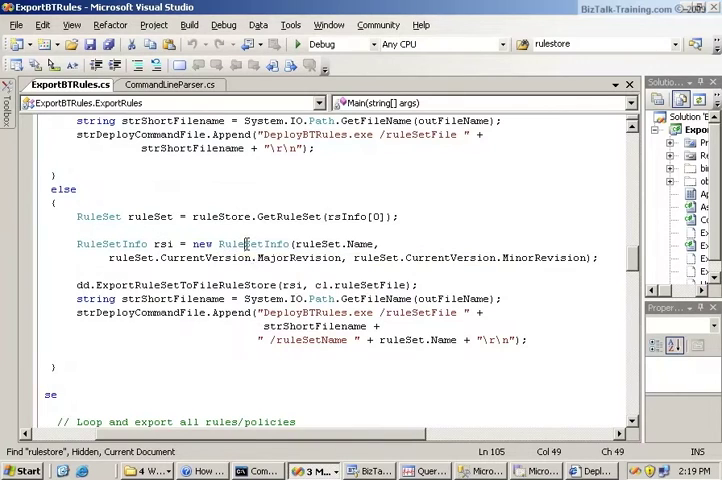
pyautogui.doubleClick(252, 244)
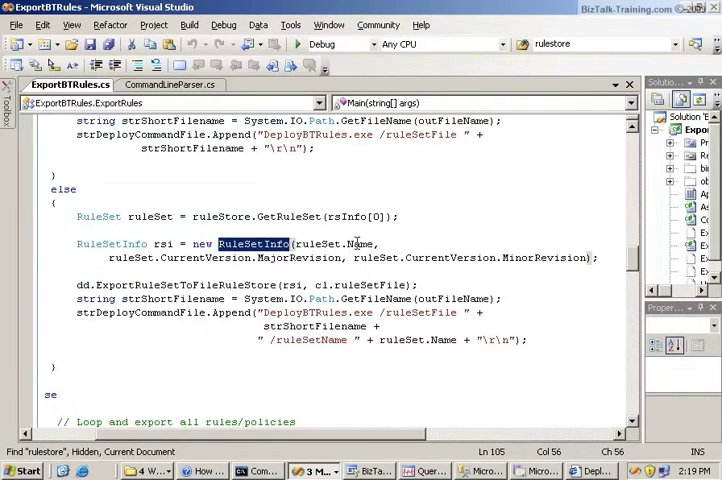
pyautogui.click(448, 256)
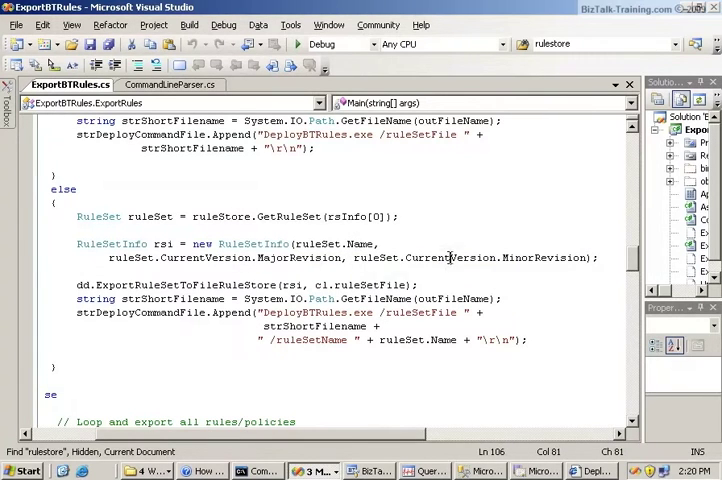
pyautogui.doubleClick(186, 284)
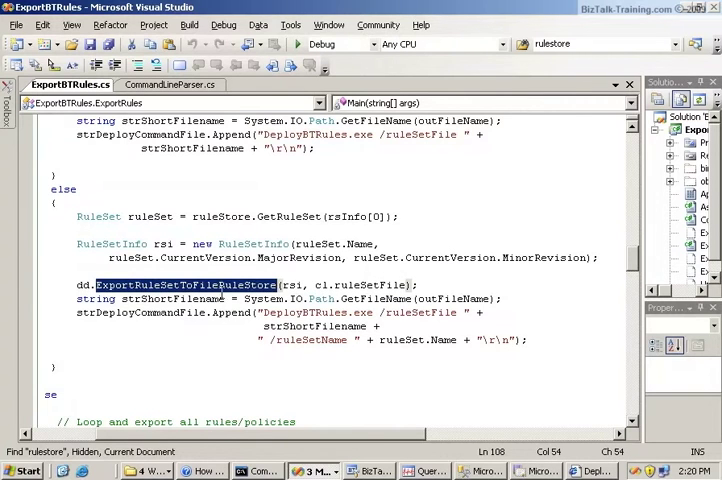
pyautogui.click(352, 284)
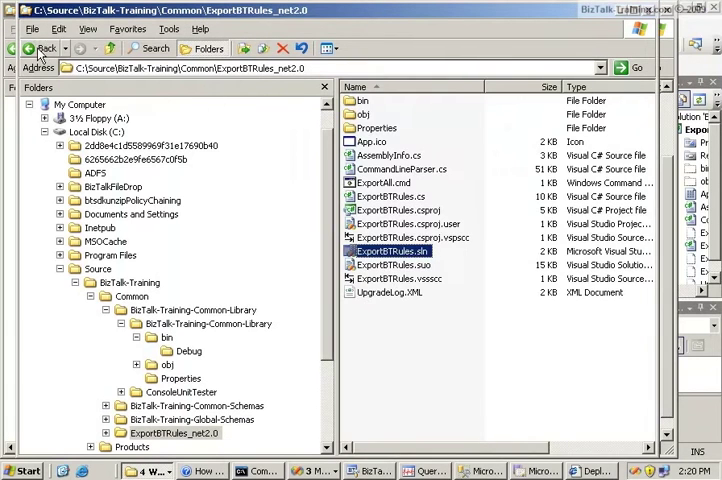
# Step: Move up from ExportBTRules_net2.0 to the Common folder holding DeployBTRules.exe
pyautogui.click(42, 48)
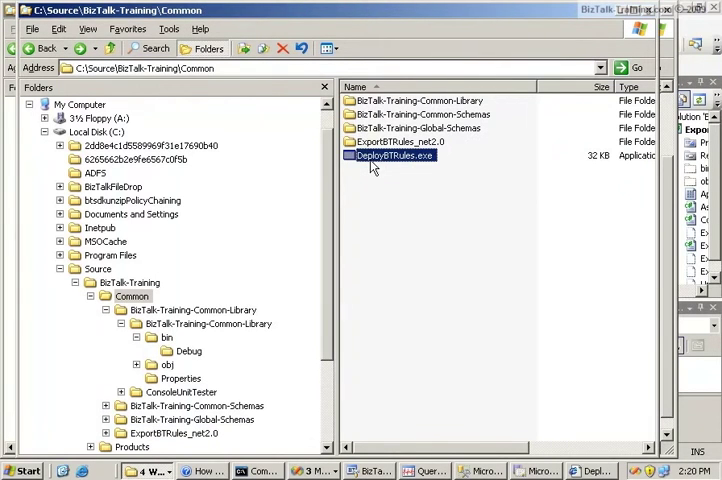
pyautogui.moveTo(376, 168)
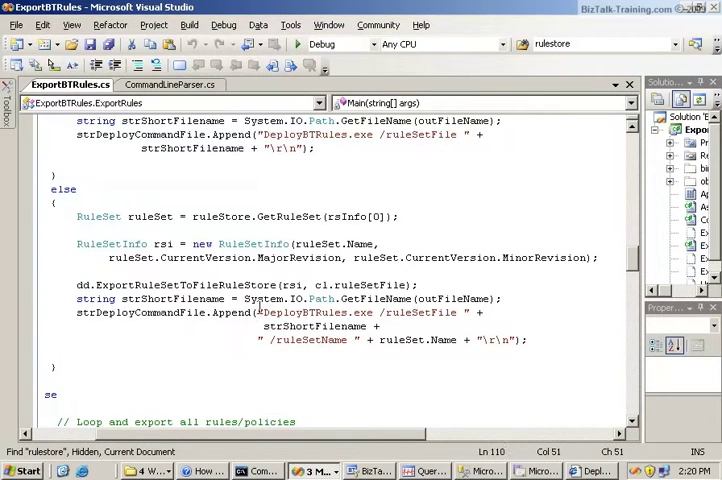
pyautogui.moveTo(256, 312); pyautogui.dragTo(490, 340)
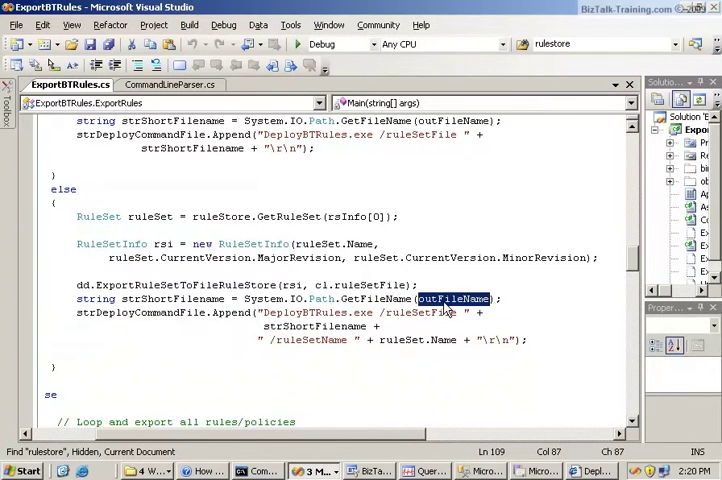
pyautogui.scroll(3)
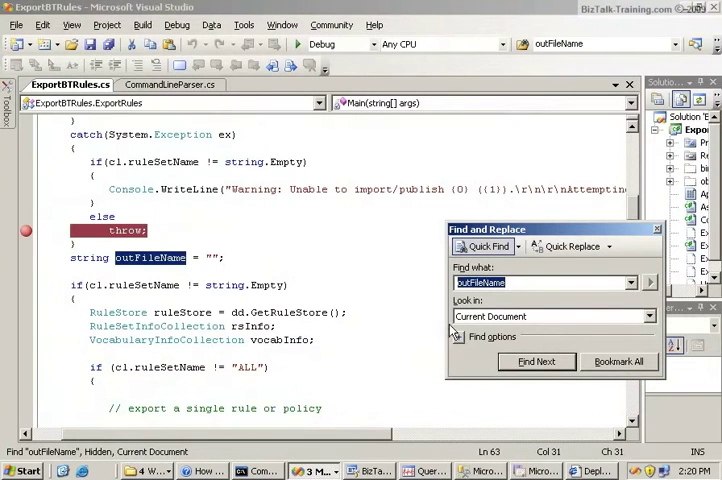
pyautogui.click(536, 360)
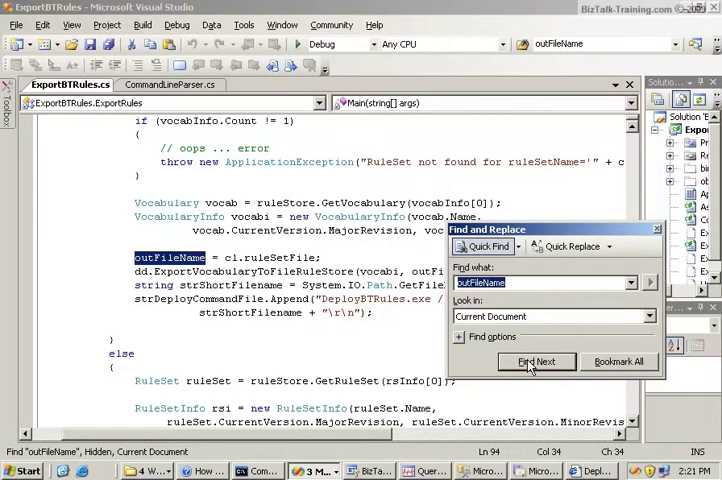
pyautogui.click(536, 360)
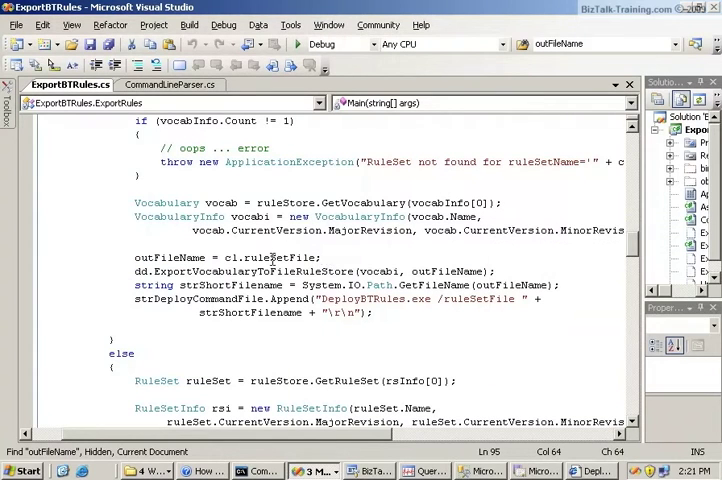
pyautogui.doubleClick(284, 256)
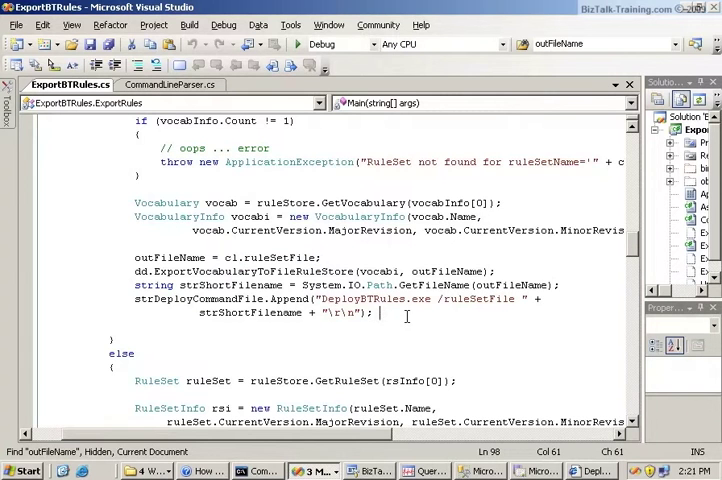
pyautogui.scroll(-3)
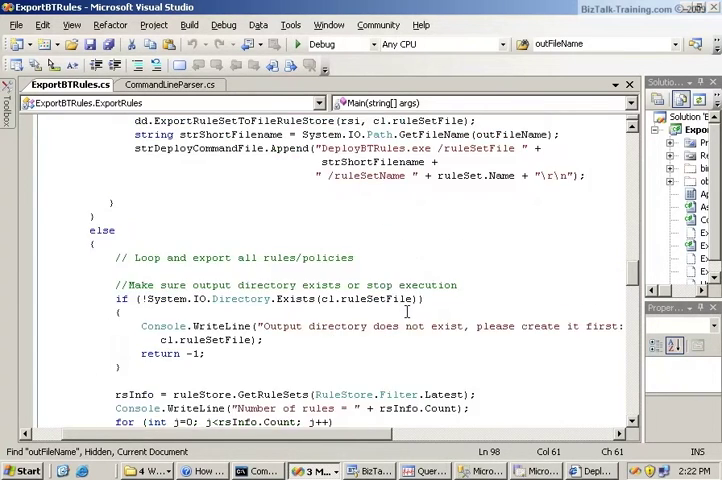
pyautogui.scroll(-3)
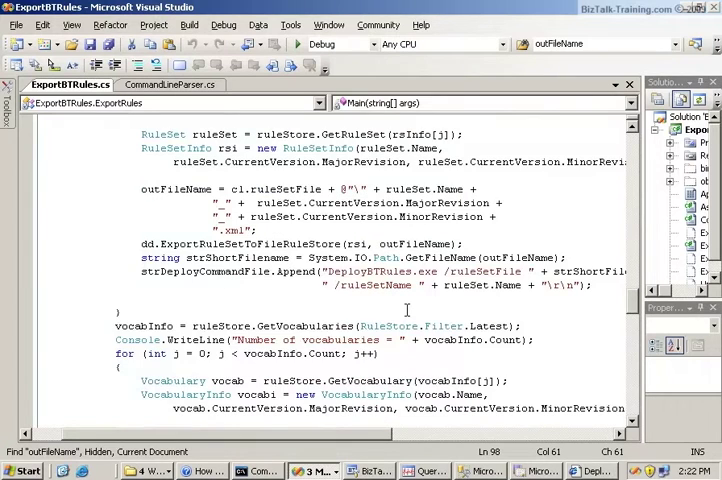
pyautogui.scroll(-3)
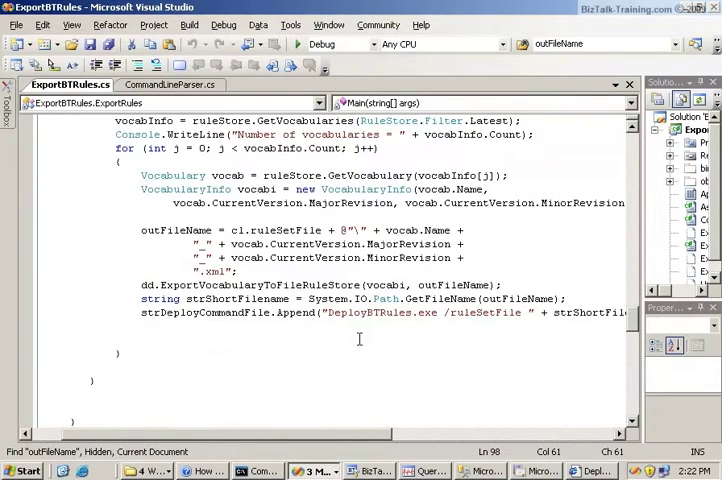
pyautogui.scroll(-3)
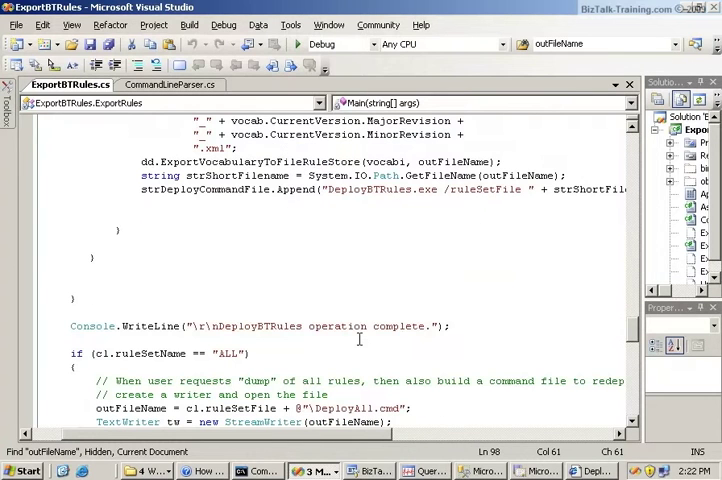
# Step: Rebuild the whole ExportBTRules solution via Build > Rebuild Solution
pyautogui.click(188, 24)
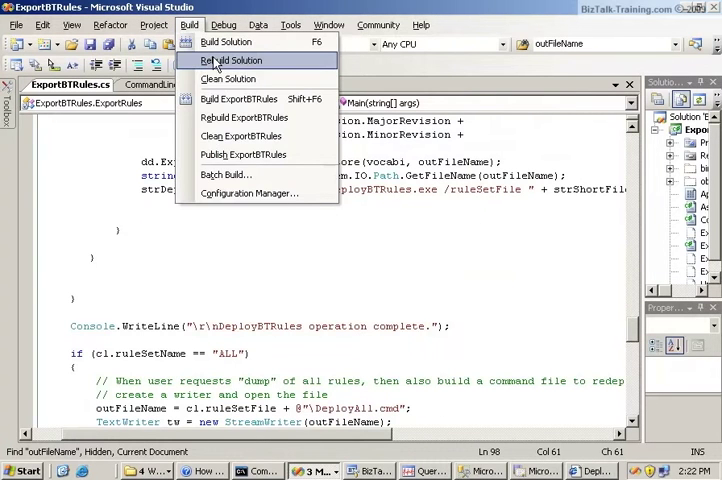
pyautogui.click(230, 60)
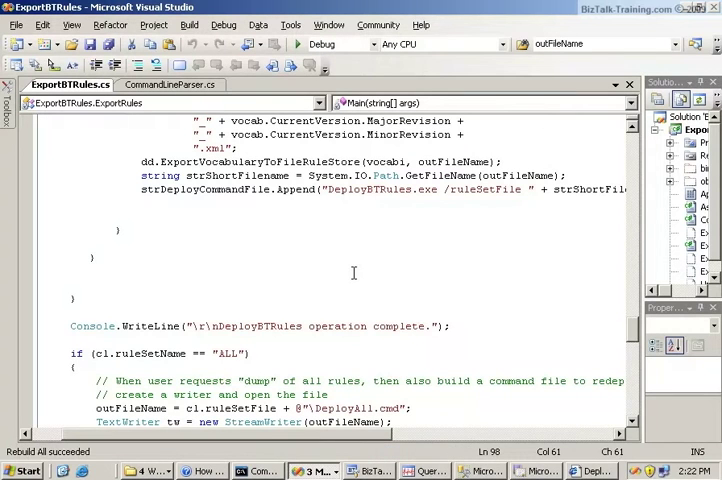
pyautogui.moveTo(276, 452)
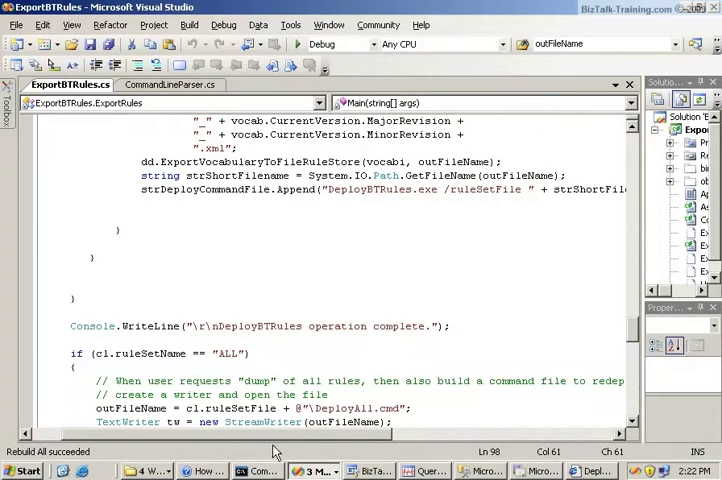
pyautogui.moveTo(576, 228)
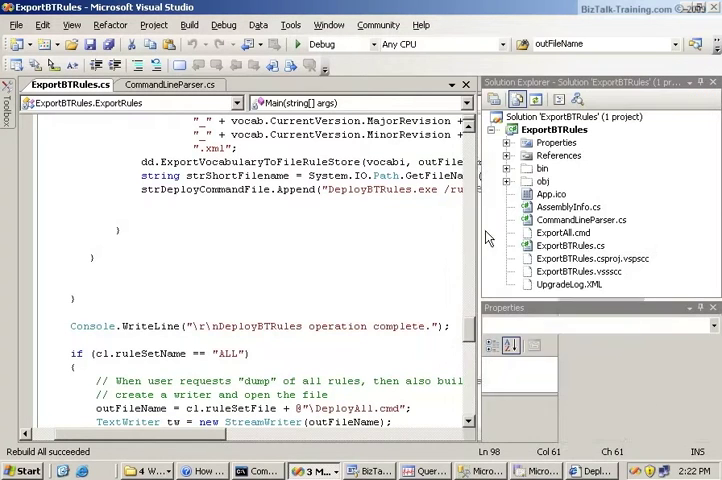
# Step: Show ExportAll.cmd and inspect its ALL rule-set argument and c:\BusinessRules\August21 output path
pyautogui.click(564, 232)
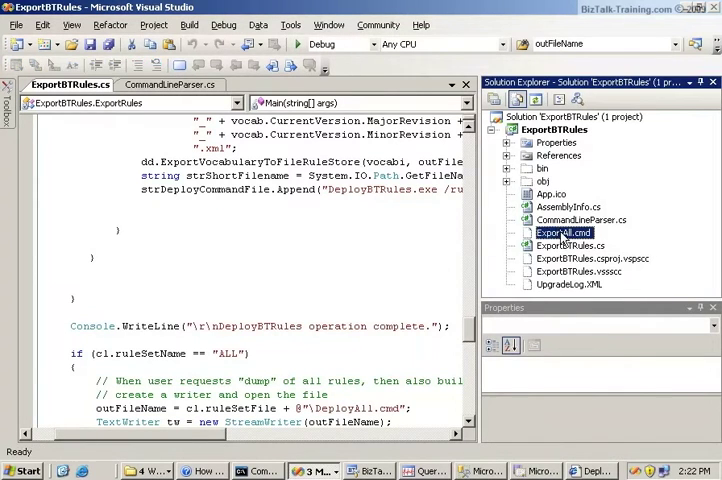
pyautogui.click(564, 232)
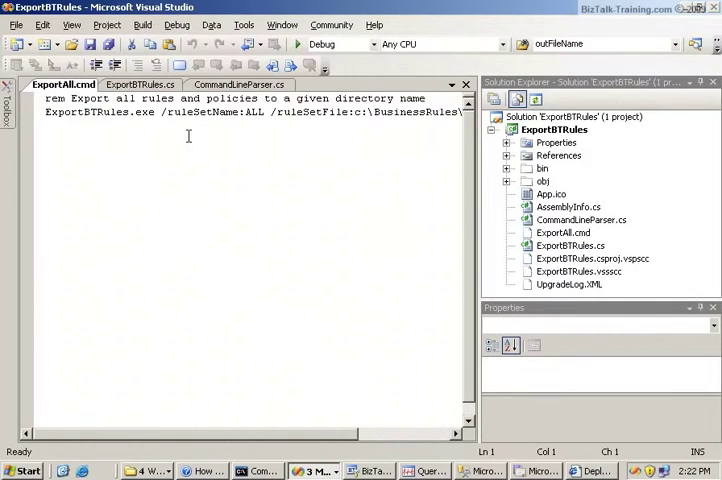
pyautogui.moveTo(478, 188)
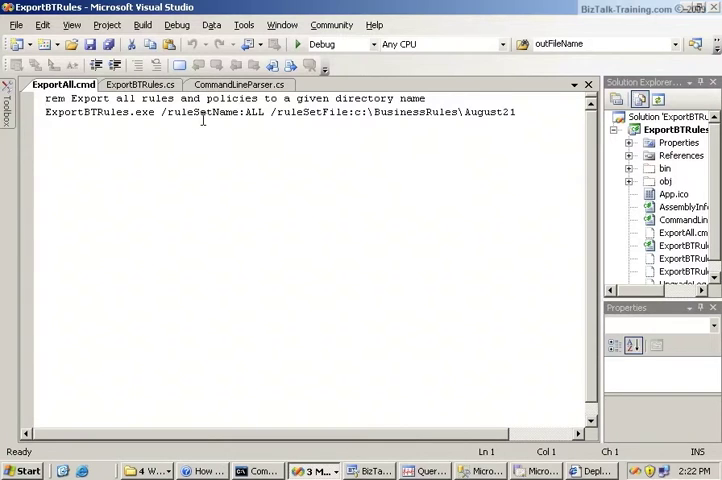
pyautogui.doubleClick(252, 112)
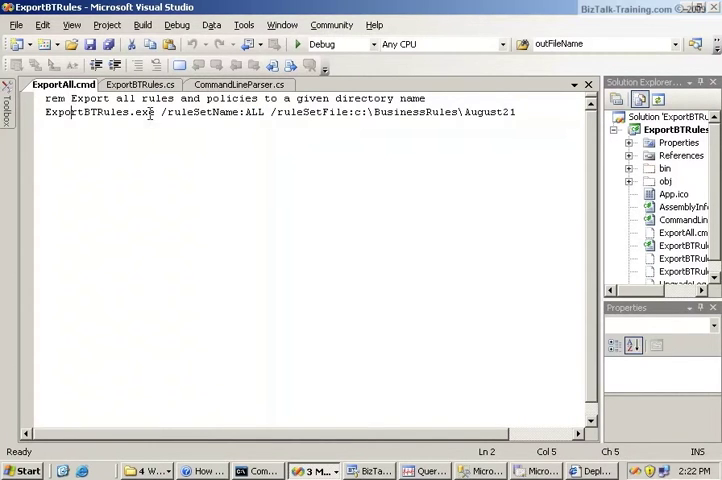
pyautogui.doubleClick(96, 112)
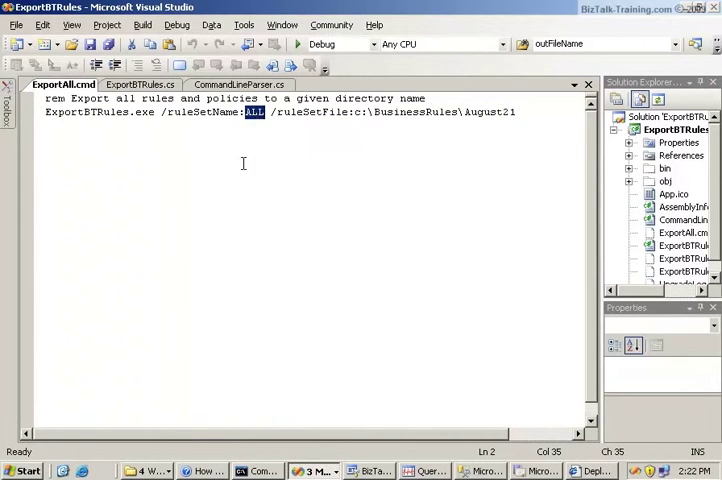
pyautogui.moveTo(248, 146)
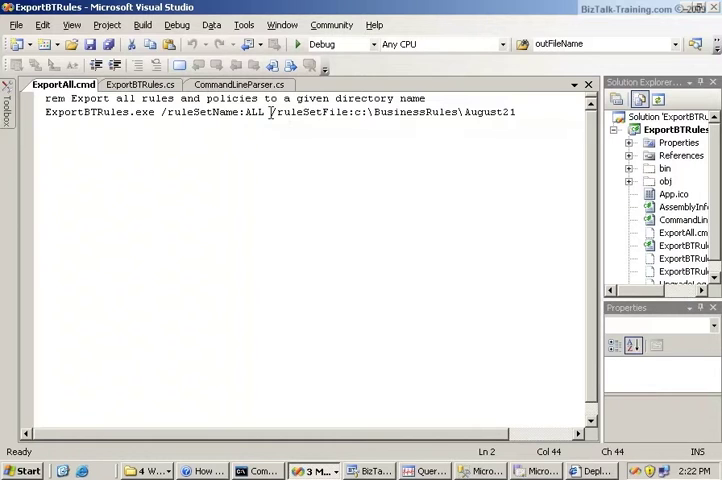
pyautogui.doubleClick(304, 112)
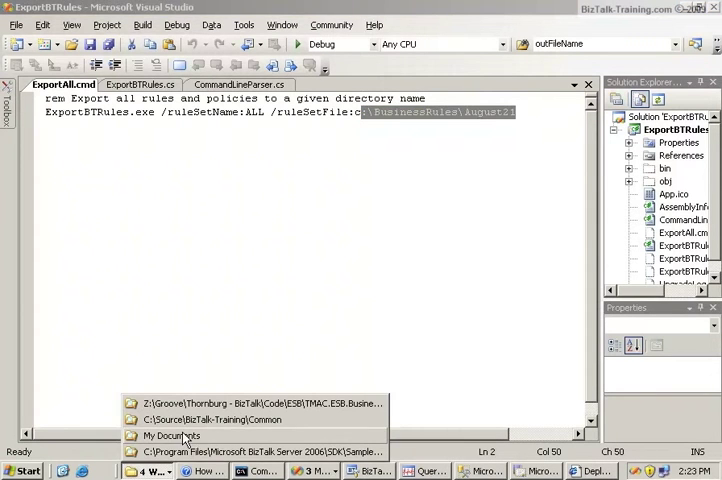
# Step: Browse to C:\BusinessRules and create a new folder there, starting its name with 009M
pyautogui.click(172, 436)
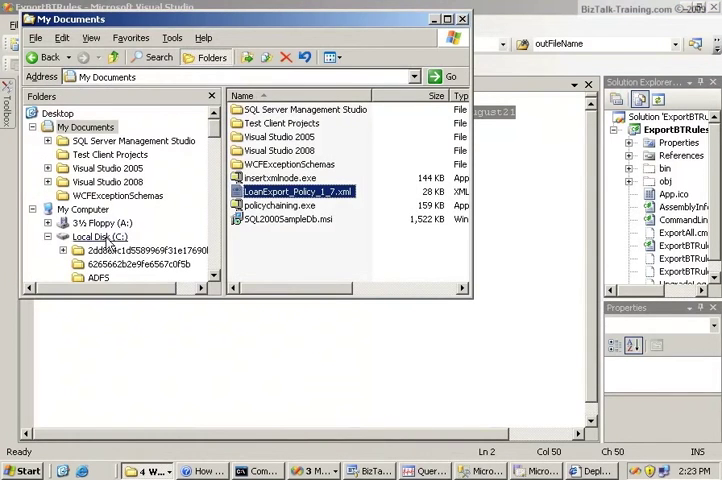
pyautogui.click(36, 36)
pyautogui.write('BusinessRules')
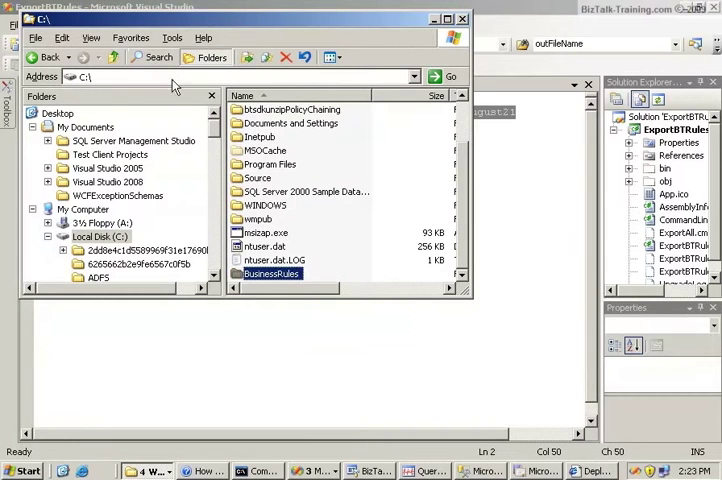
pyautogui.doubleClick(272, 272)
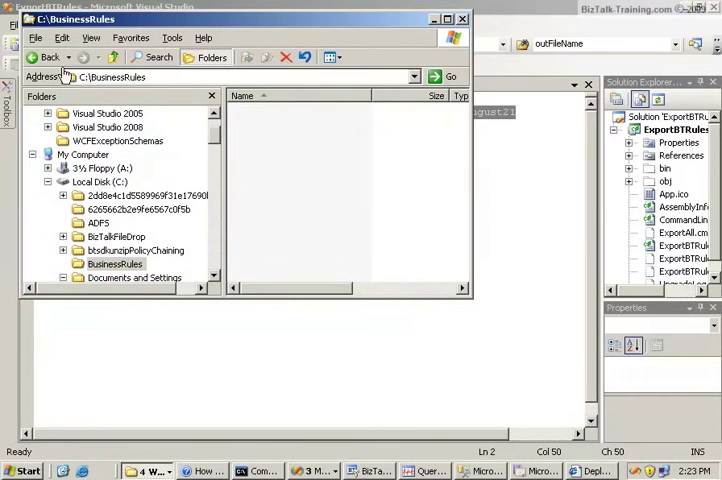
pyautogui.click(36, 38)
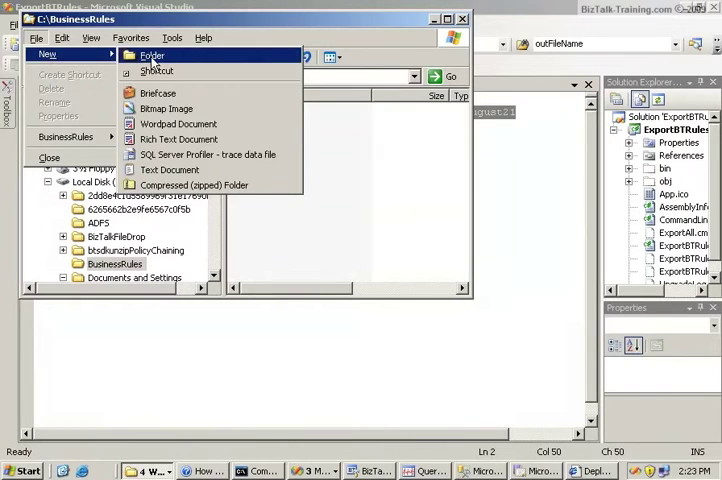
pyautogui.click(152, 56)
pyautogui.write('2')
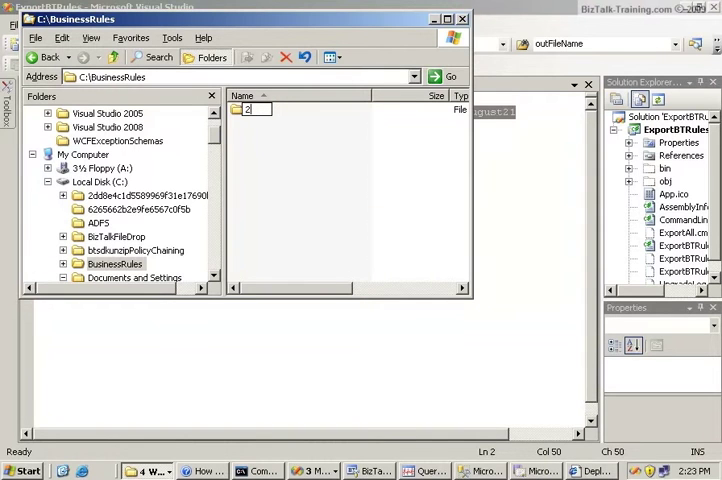
pyautogui.write('009M')
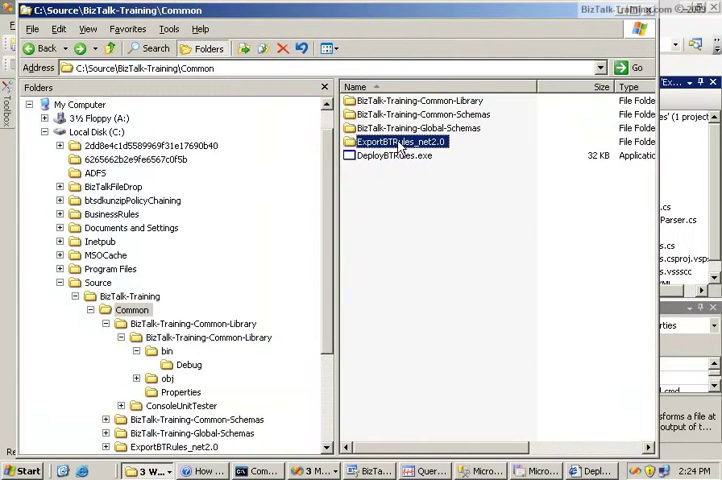
# Step: Paste a copy of ExportAll.cmd into the ExportBTRules_net2.0 bin\Debug folder
pyautogui.doubleClick(396, 140)
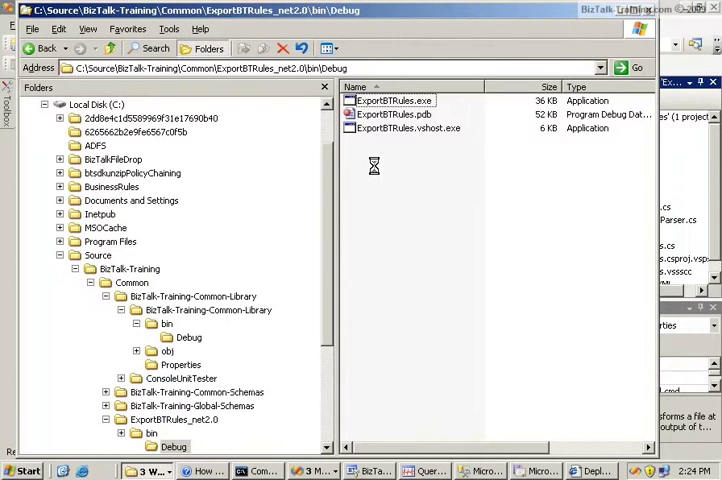
pyautogui.click(392, 100)
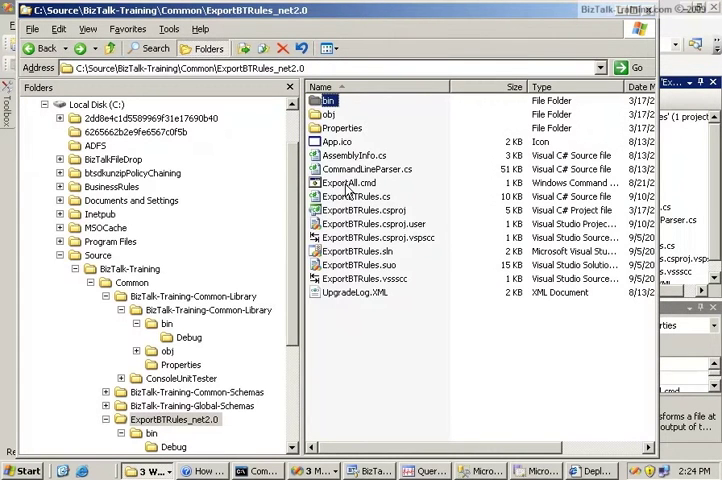
pyautogui.rightClick(348, 184)
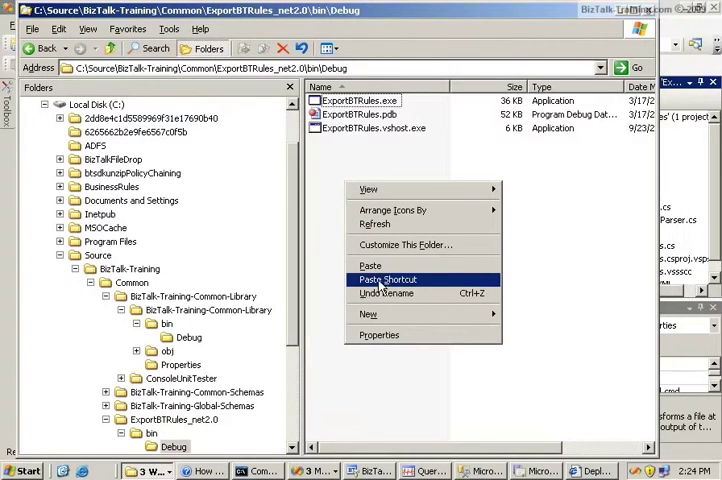
pyautogui.click(368, 264)
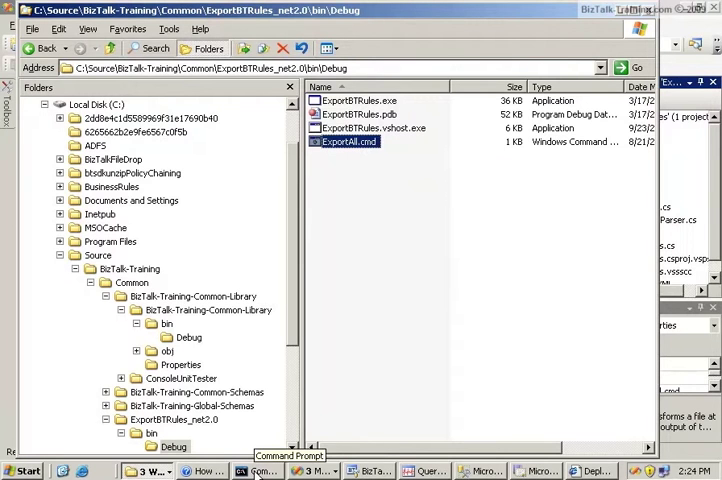
# Step: In Command Prompt, cd into ExportBTRules_net2.0\bin\Debug and list its contents with dir
pyautogui.doubleClick(348, 140)
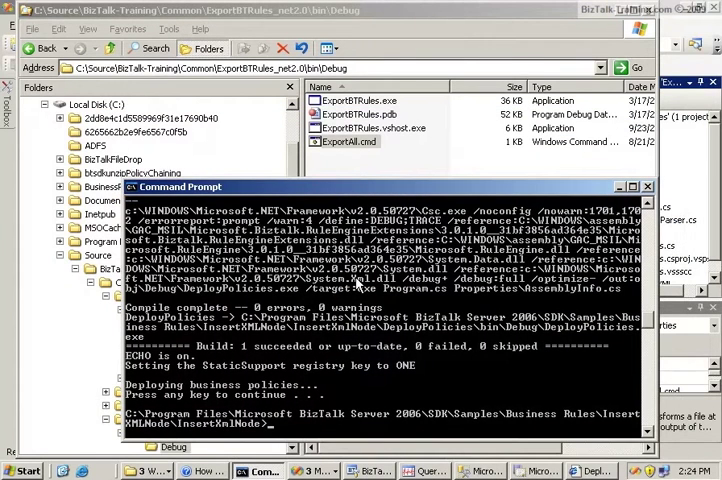
pyautogui.write('cd \\spo')
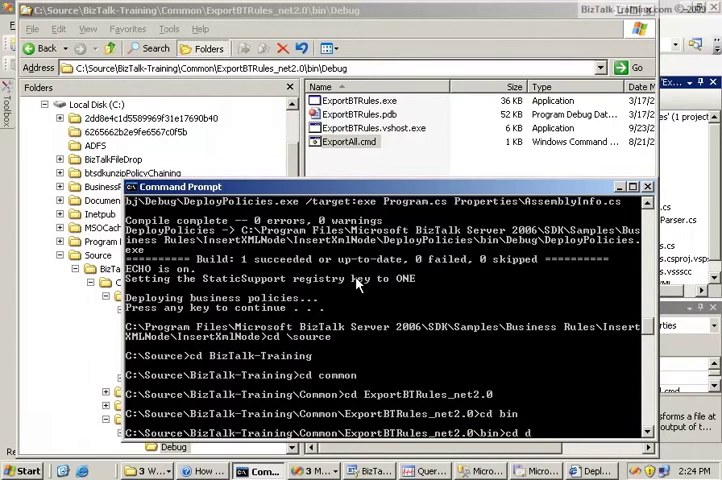
pyautogui.write('dir')
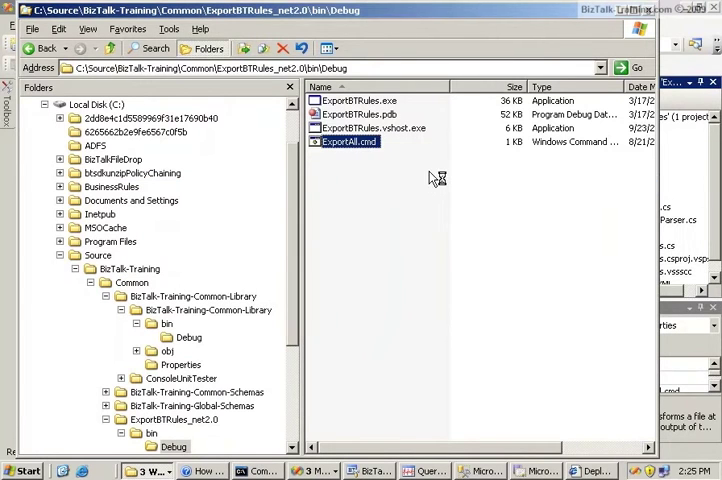
# Step: Edit ExportAll.cmd in Notepad so the output path reads c:\BusinessRules\2009March17
pyautogui.doubleClick(350, 140)
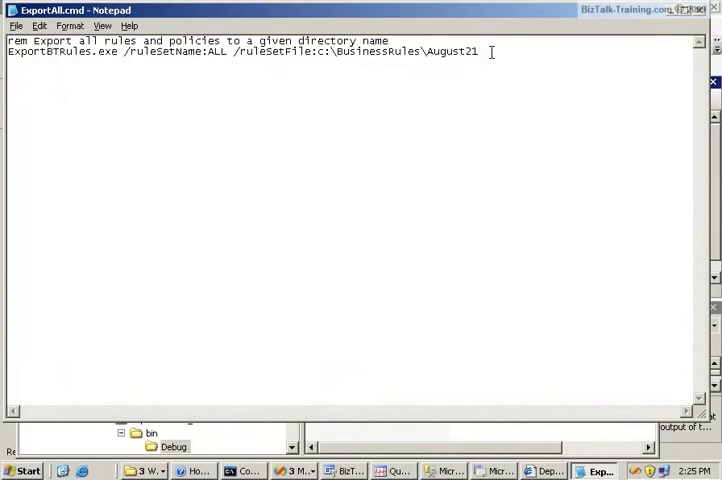
pyautogui.press('BackSpace')
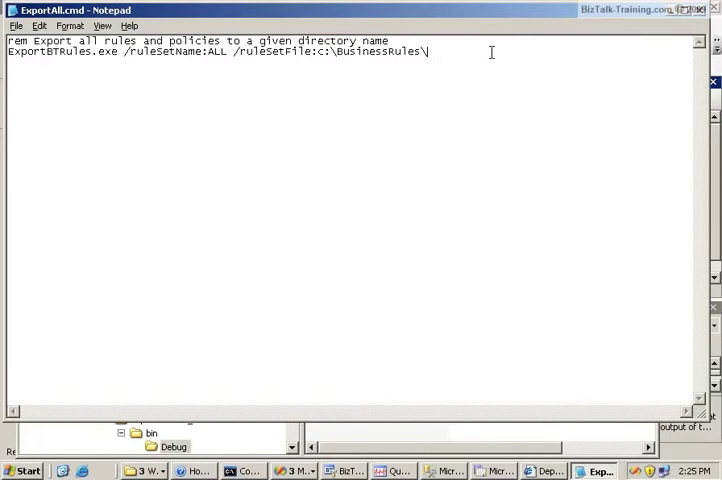
pyautogui.write('2009March')
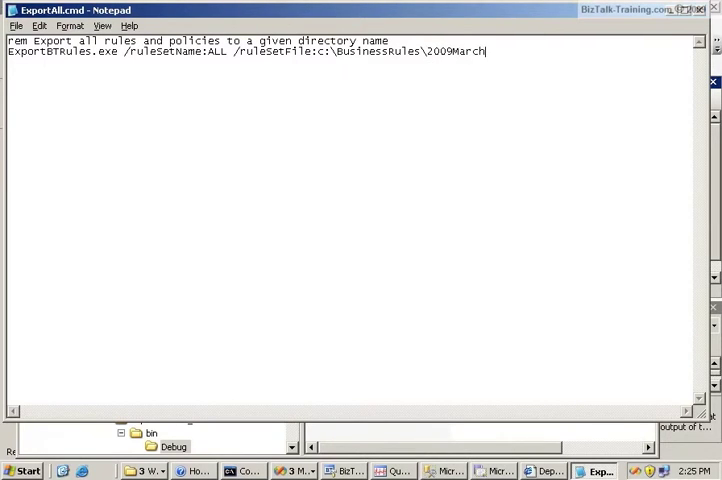
pyautogui.write('17')
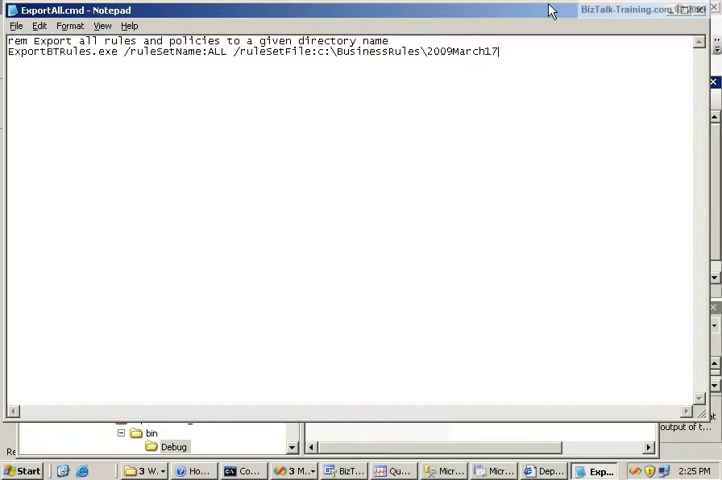
pyautogui.click(714, 10)
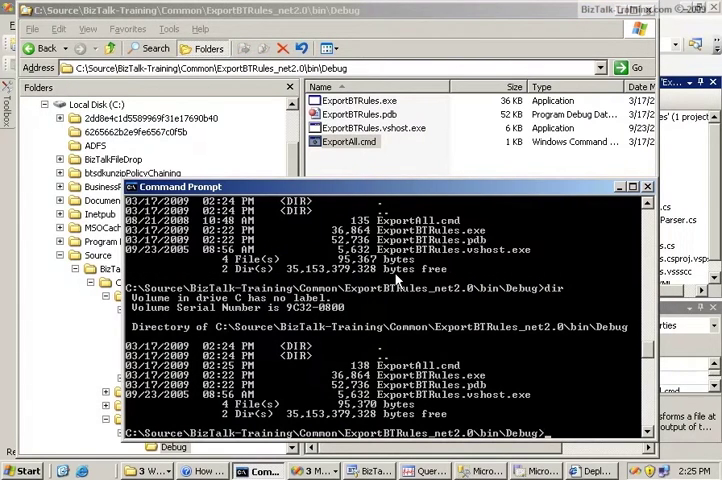
# Step: Run exportall.cmd to export the rules and vocabularies into c:\BusinessRules\2009March17
pyautogui.write('exportall.cmd')
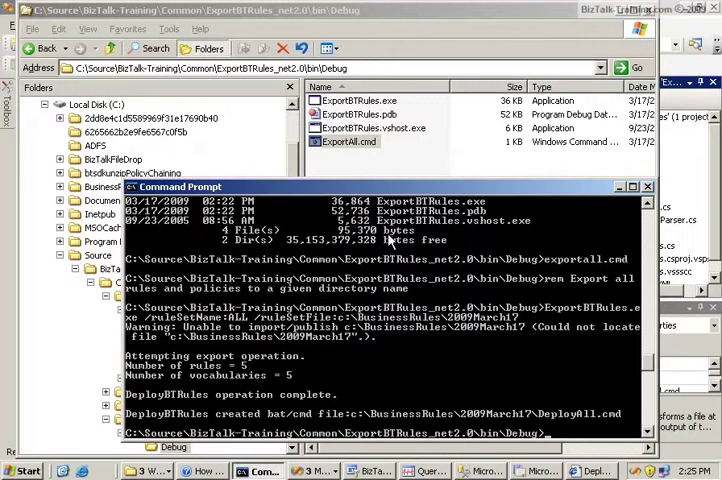
pyautogui.moveTo(372, 278)
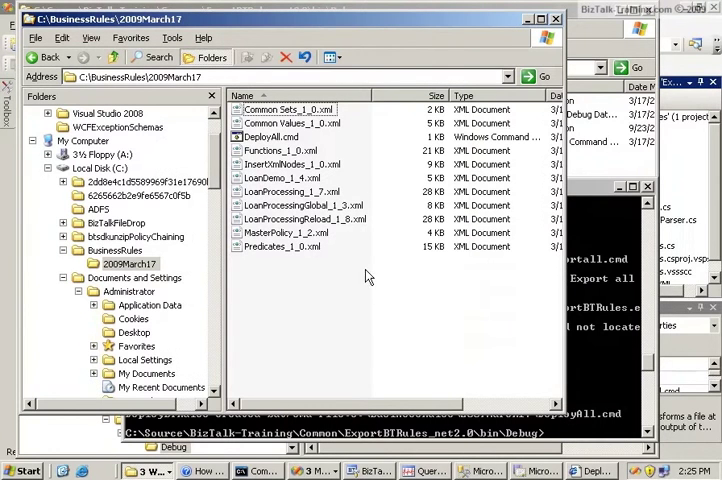
pyautogui.moveTo(276, 136)
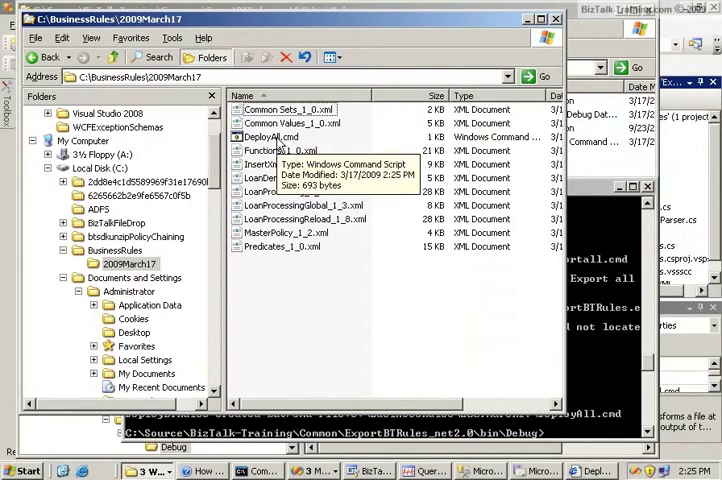
pyautogui.moveTo(298, 148)
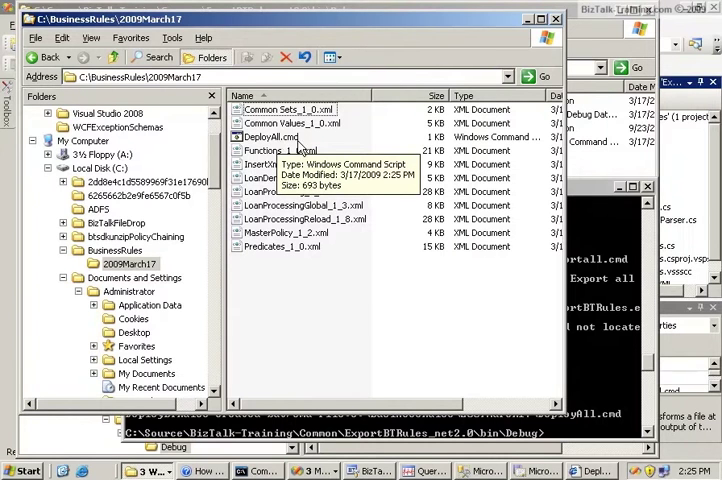
pyautogui.moveTo(344, 288)
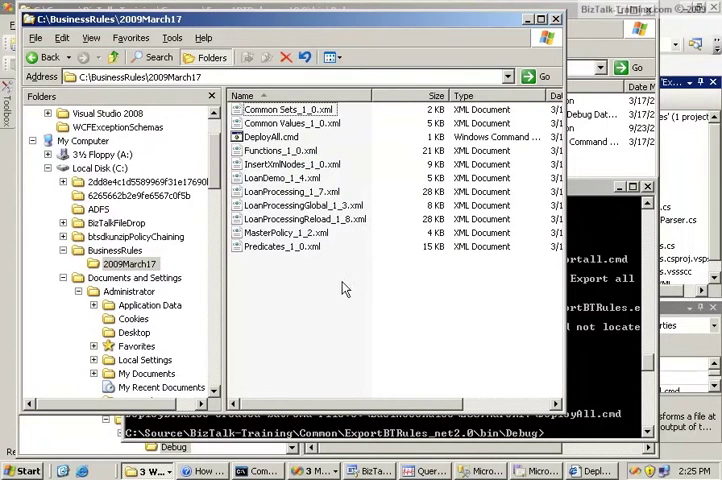
# Step: Navigate from the build output up to the ExportBTRules_net2.0 project folder to reach DeployBTRules.exe
pyautogui.click(42, 56)
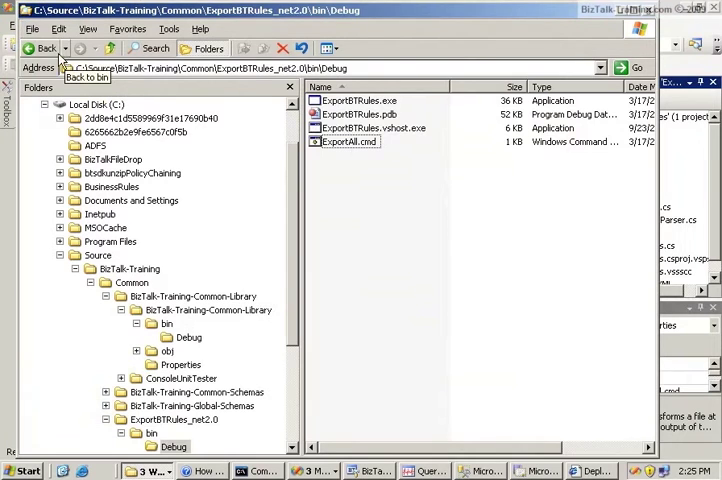
pyautogui.click(42, 48)
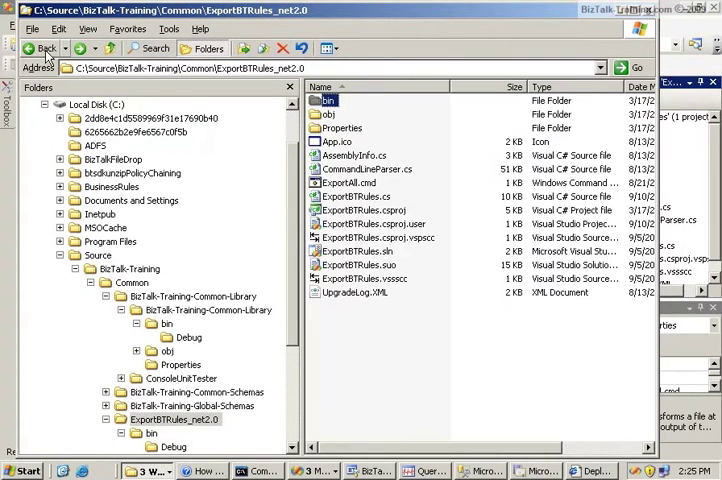
pyautogui.click(42, 48)
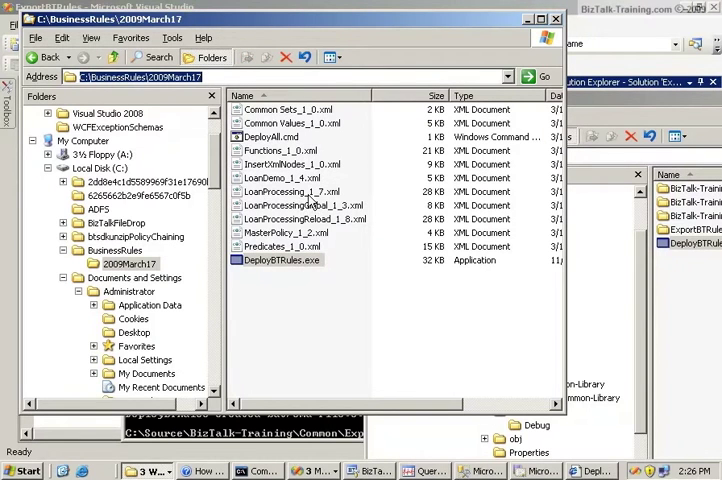
pyautogui.moveTo(304, 232)
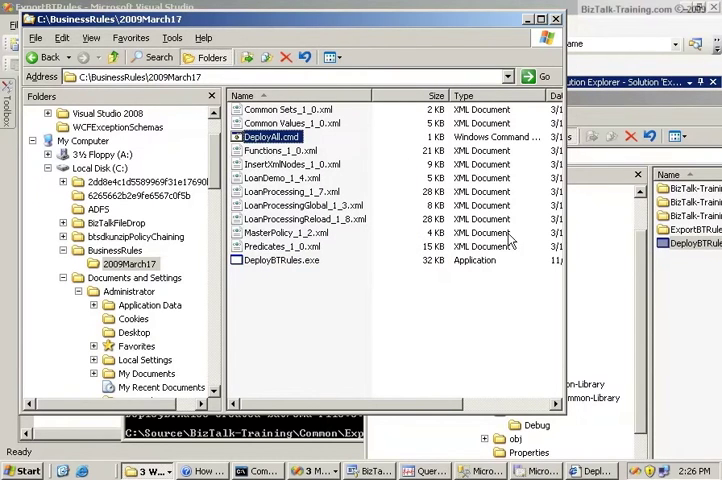
pyautogui.moveTo(604, 110)
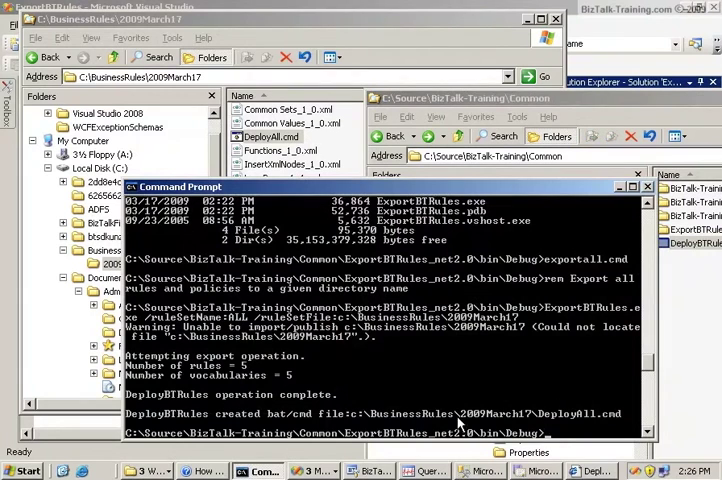
pyautogui.moveTo(410, 230)
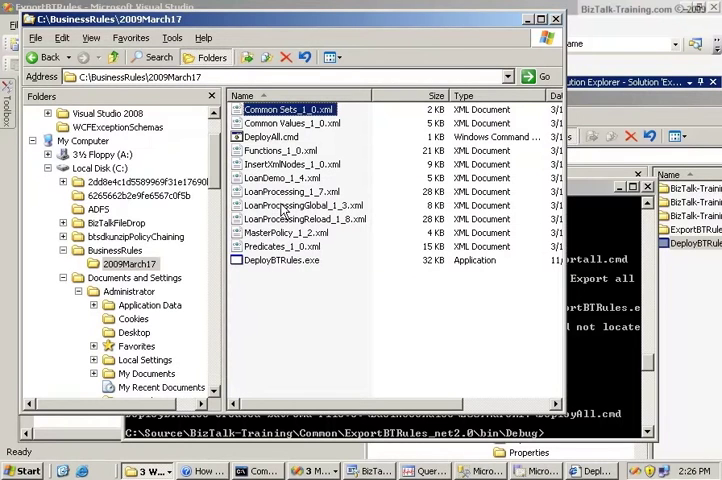
pyautogui.click(272, 136)
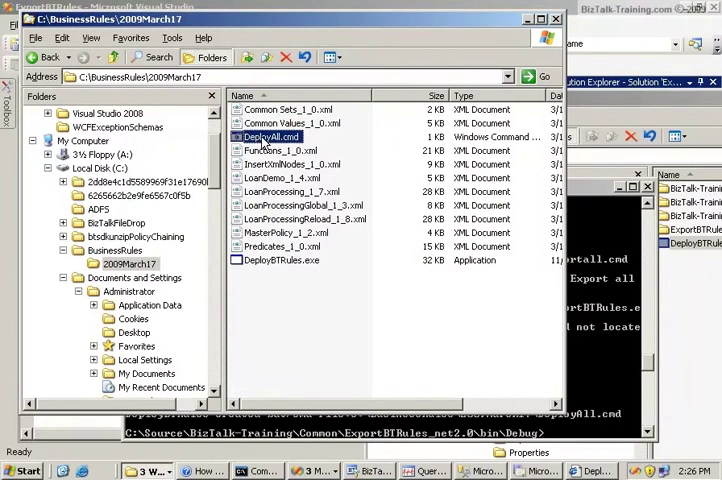
pyautogui.moveTo(296, 164)
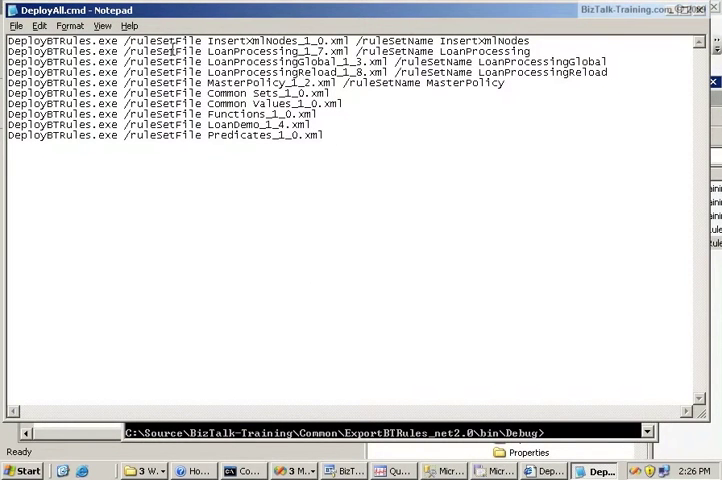
pyautogui.moveTo(632, 72)
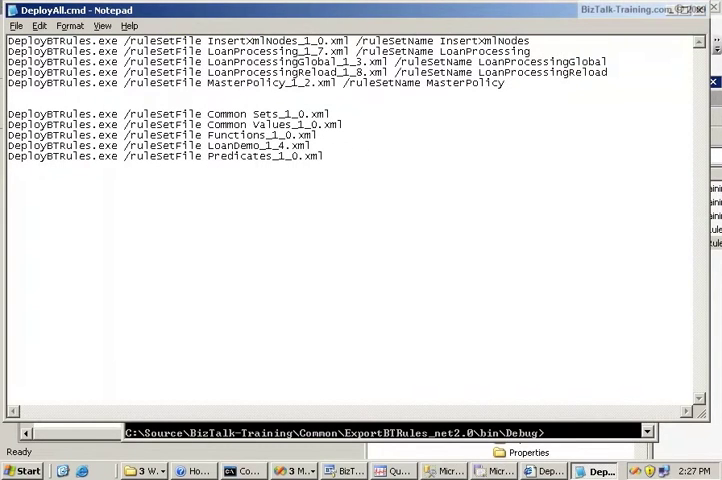
# Step: Cut the rule-set deploy lines and start the REM END OF VOCAB remark below the vocabulary lines
pyautogui.moveTo(8, 40); pyautogui.dragTo(504, 84)
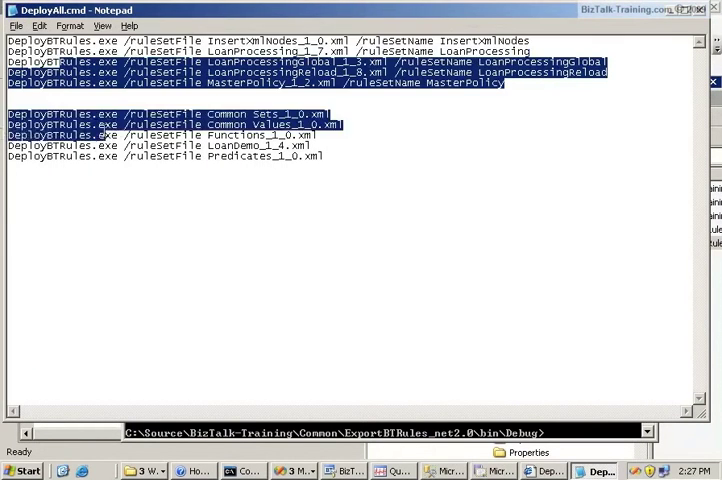
pyautogui.click(510, 88)
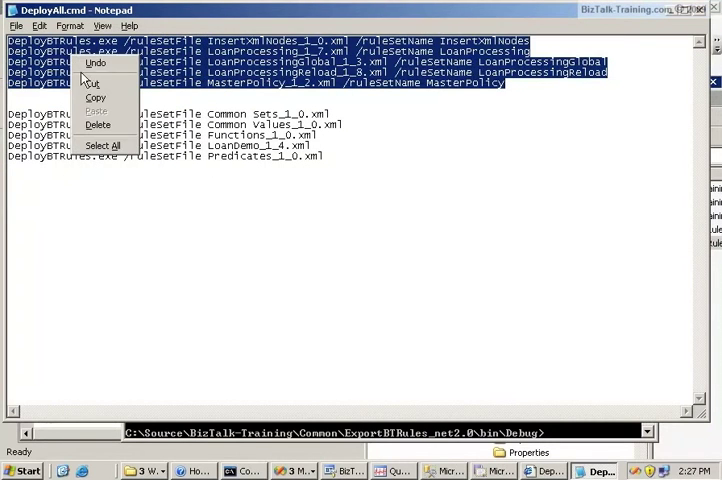
pyautogui.click(98, 124)
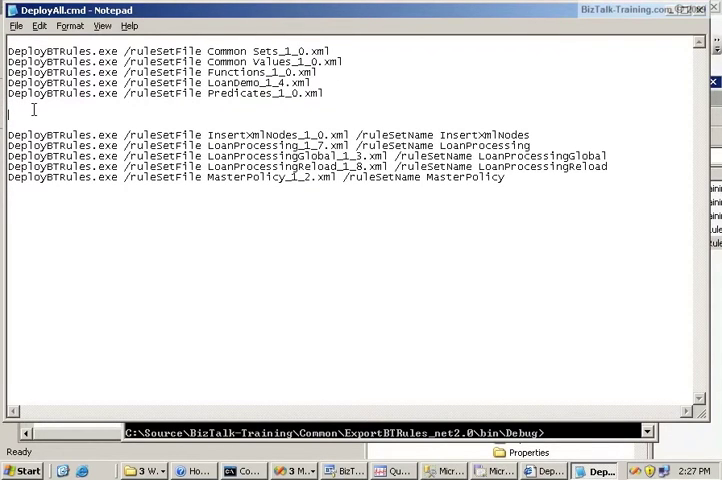
pyautogui.write('REM *** E')
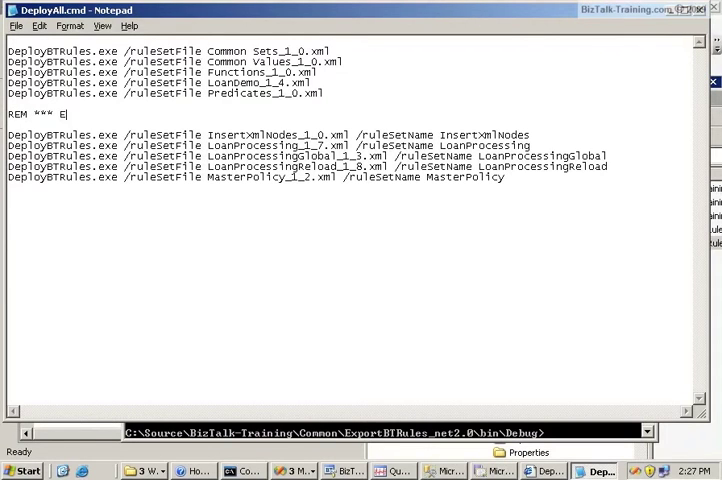
pyautogui.write('ND OF VOCABULARIES ***')
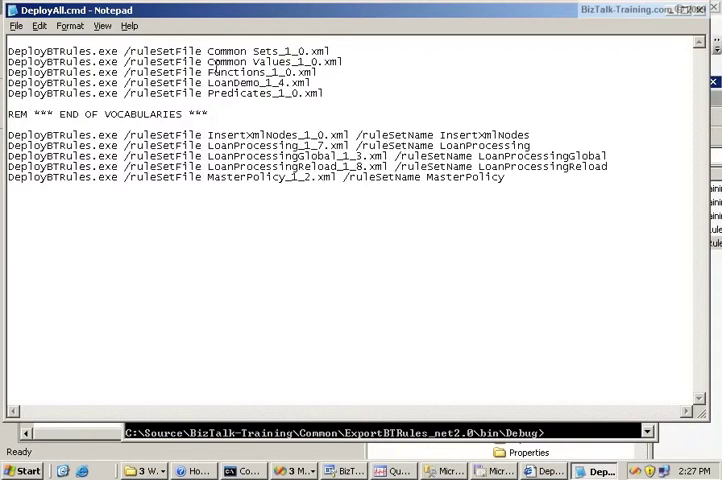
# Step: Select the vocabulary lines in DeployAll.cmd before checking published versions like LoanDemo and Predicates
pyautogui.moveTo(10, 52); pyautogui.dragTo(322, 92)
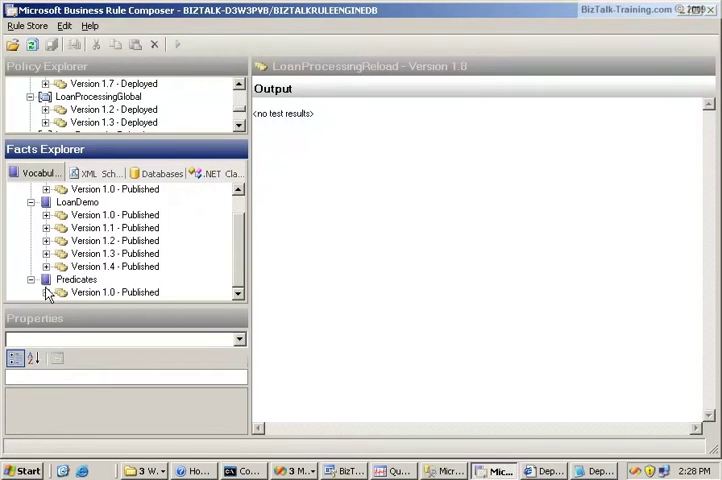
pyautogui.moveTo(558, 68)
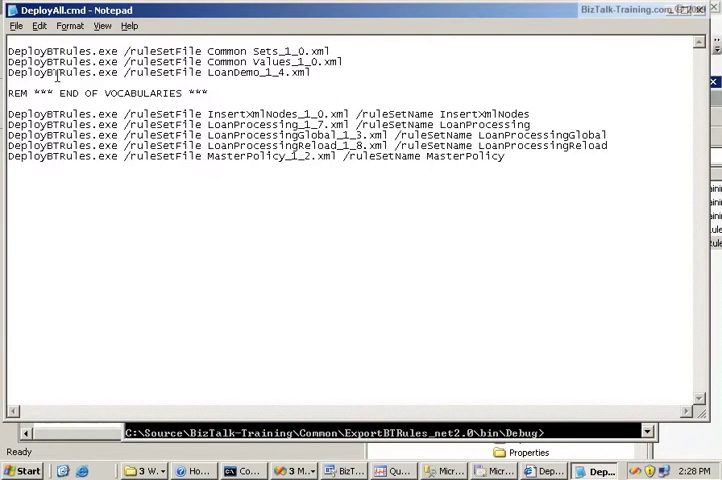
# Step: Select the unwanted Functions, Predicates and InsertXmlNodes lines in DeployAll.cmd for deletion
pyautogui.tripleClick(160, 72)
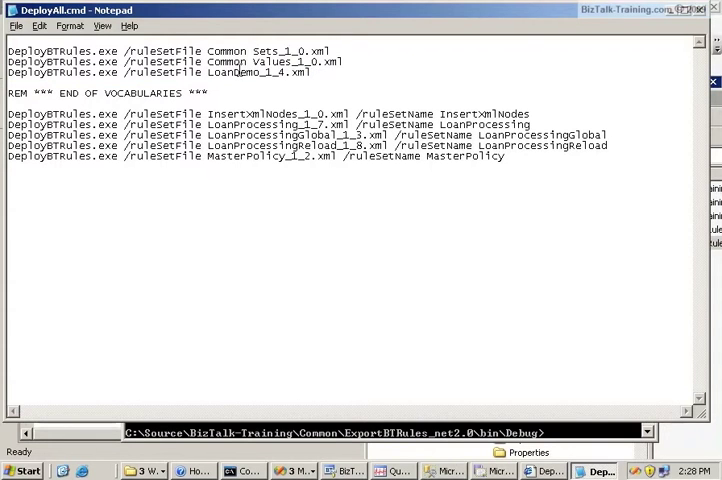
pyautogui.doubleClick(260, 72)
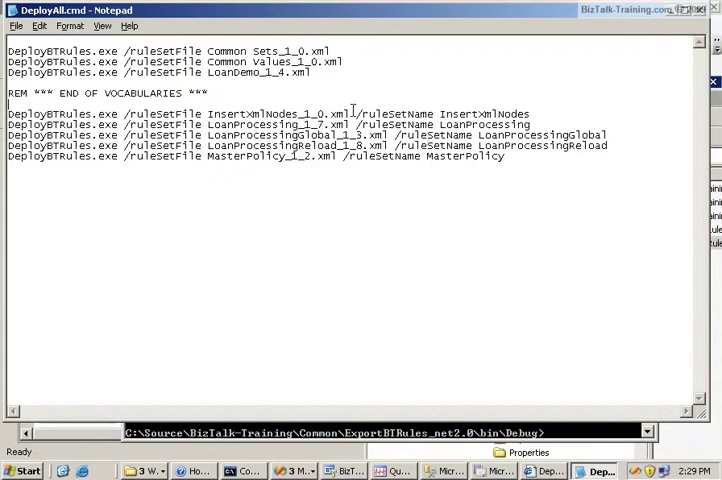
pyautogui.moveTo(356, 112); pyautogui.dragTo(532, 112)
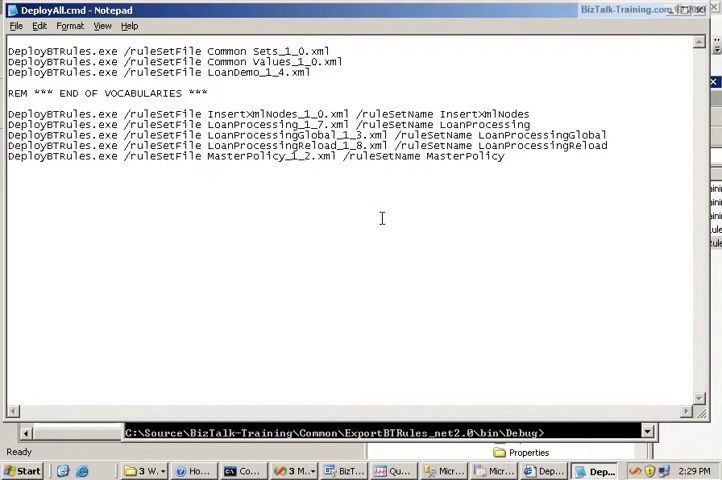
pyautogui.moveTo(100, 14)
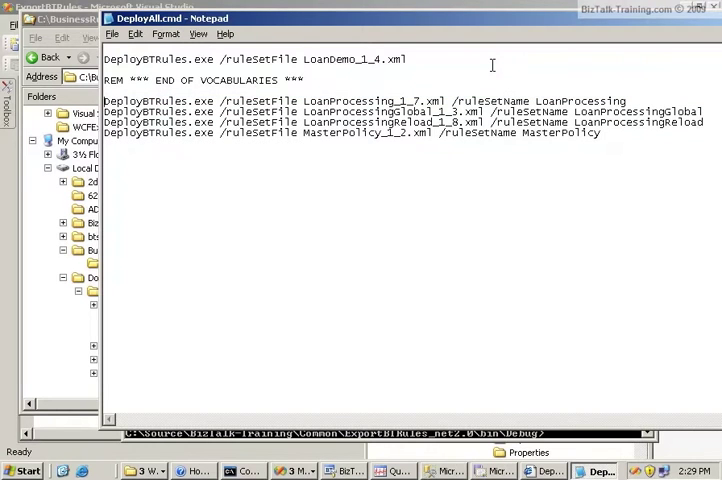
# Step: Remove the LoanProcessingGlobal and MasterPolicy lines, keeping LoanProcessing 1.7 and LoanProcessingReload 1.8
pyautogui.tripleClick(400, 112)
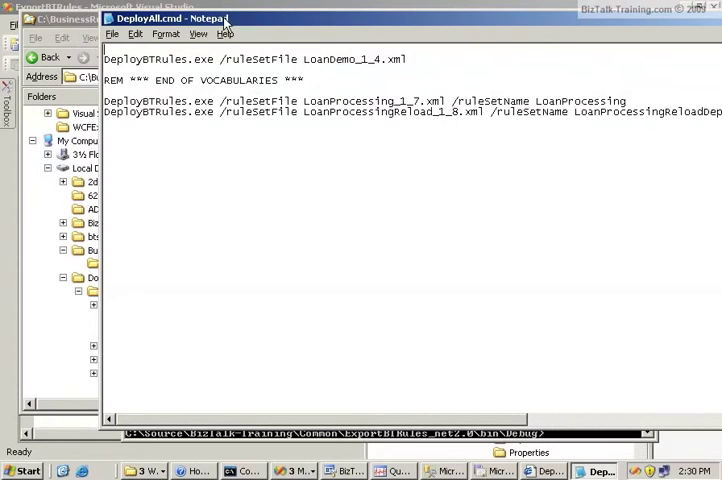
pyautogui.click(112, 32)
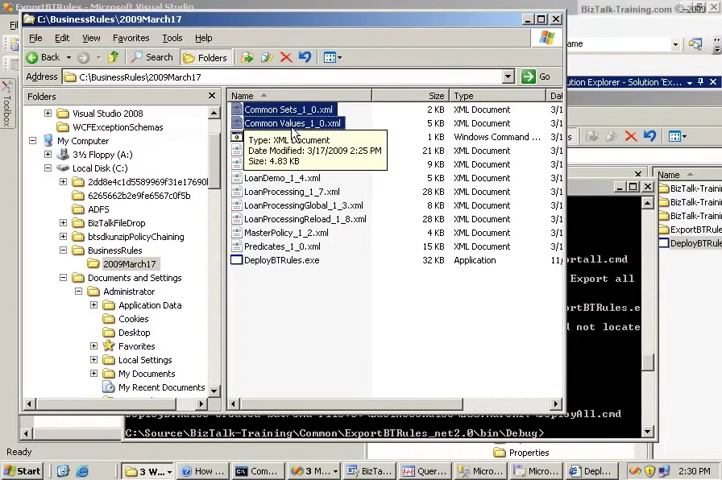
pyautogui.moveTo(570, 336)
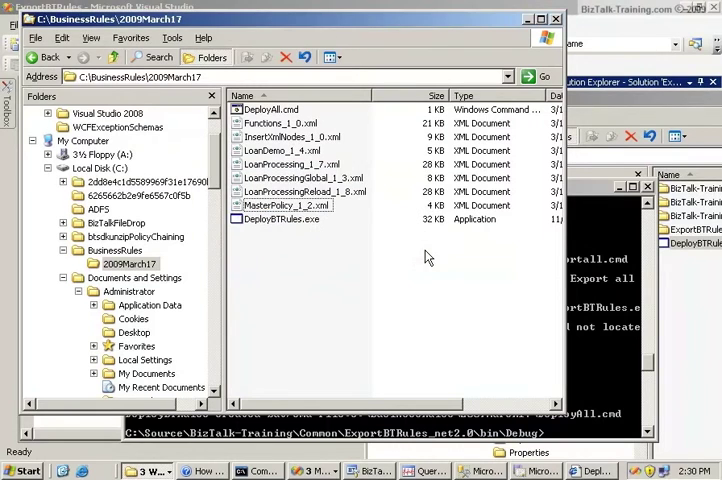
# Step: Delete Functions_1_0.xml to the Recycle Bin, then select DeployAll.cmd in the 2009March17 folder
pyautogui.click(290, 122)
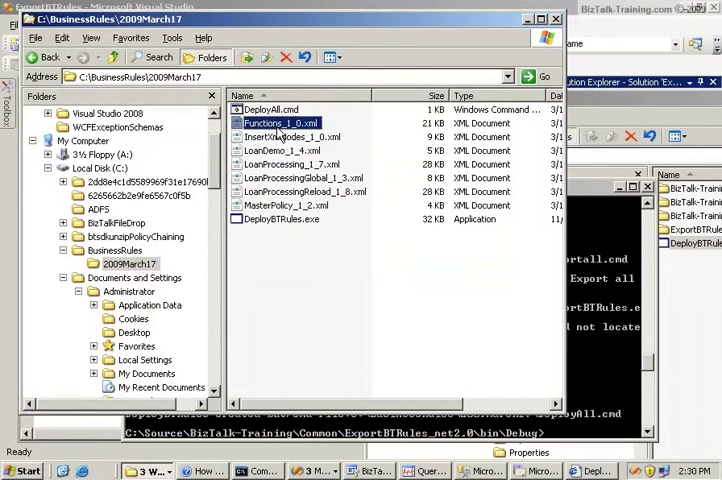
pyautogui.press('Delete')
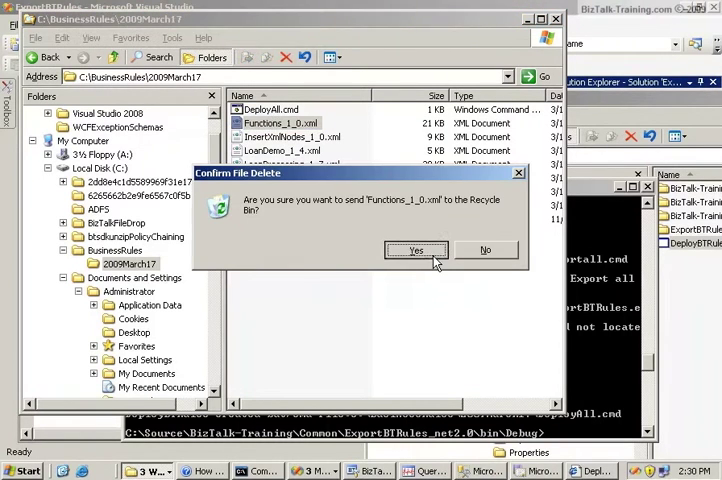
pyautogui.click(416, 250)
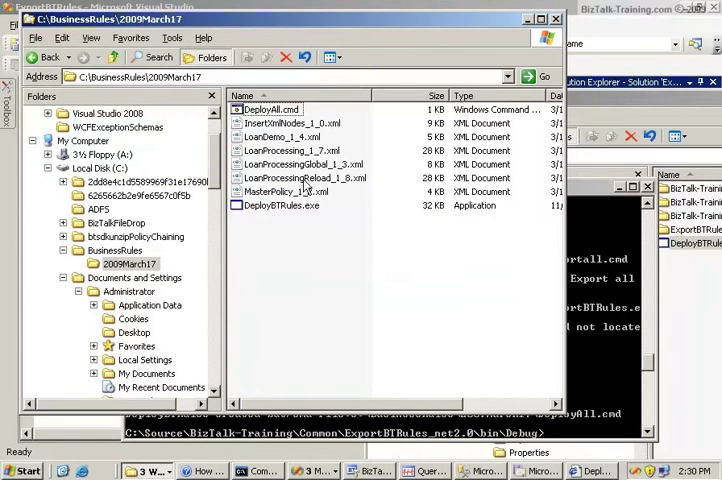
pyautogui.click(272, 108)
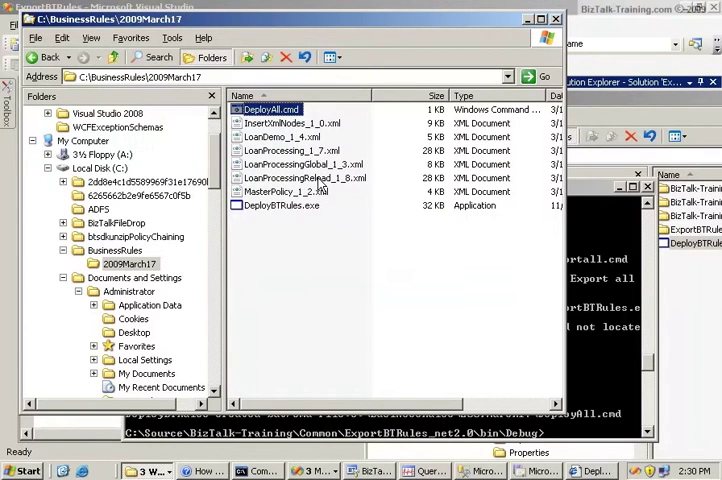
pyautogui.moveTo(276, 120)
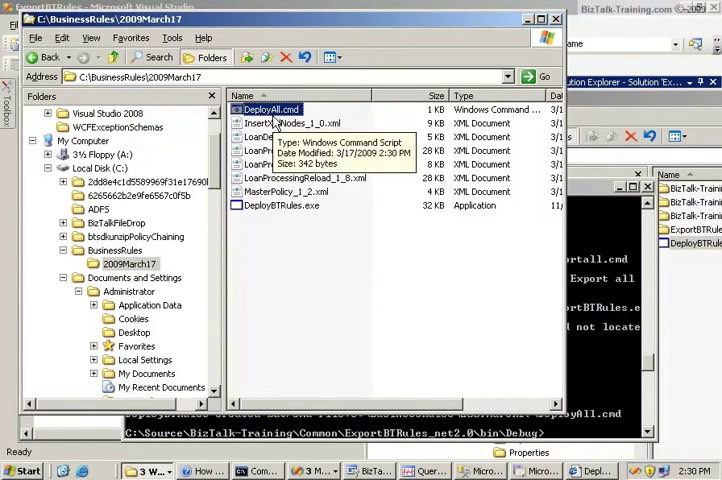
pyautogui.moveTo(316, 204)
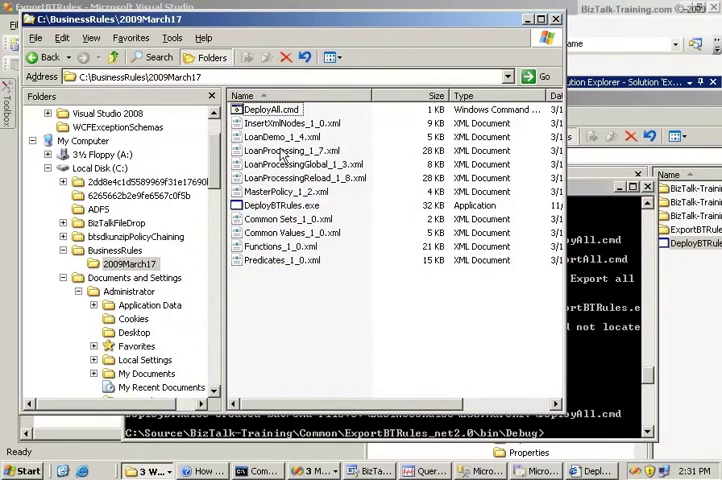
pyautogui.rightClick(272, 108)
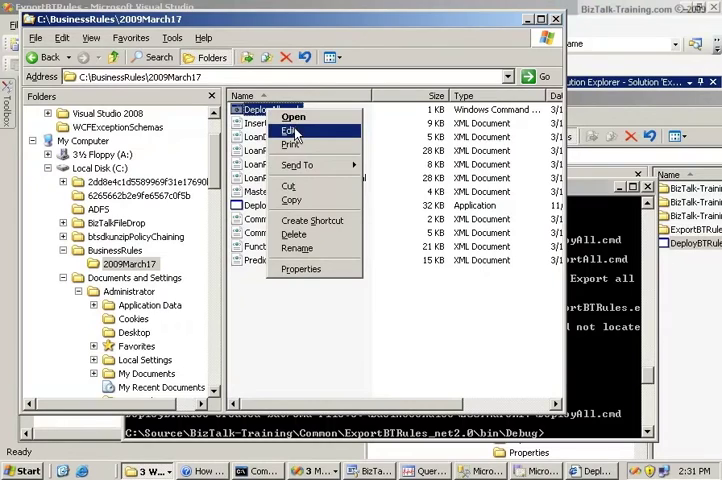
pyautogui.click(294, 132)
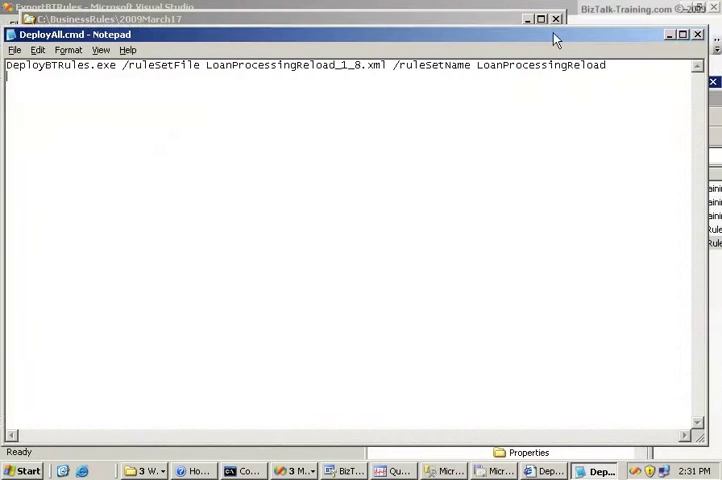
pyautogui.click(696, 32)
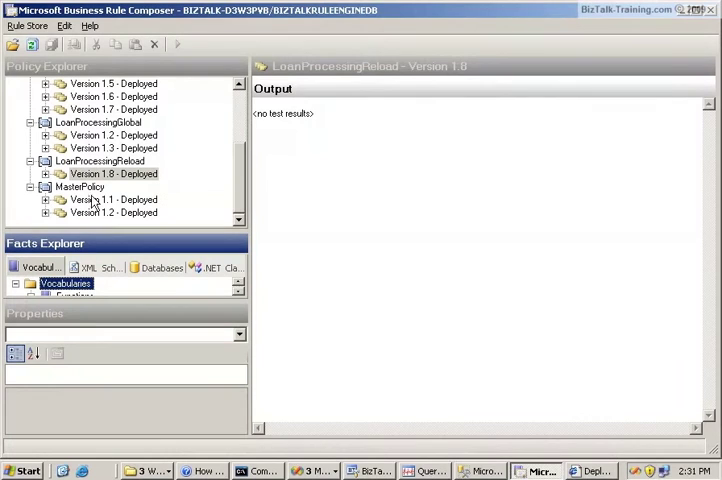
# Step: Undeploy LoanProcessingReload Version 1.8 from Policy Explorer, leaving it shown as published
pyautogui.click(100, 160)
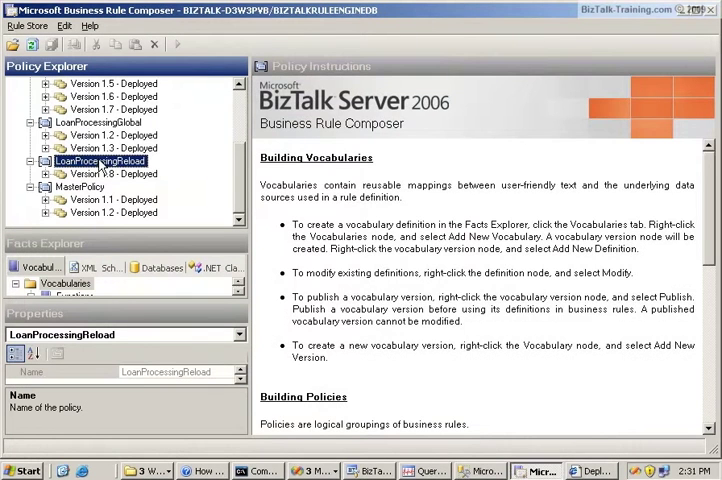
pyautogui.rightClick(100, 174)
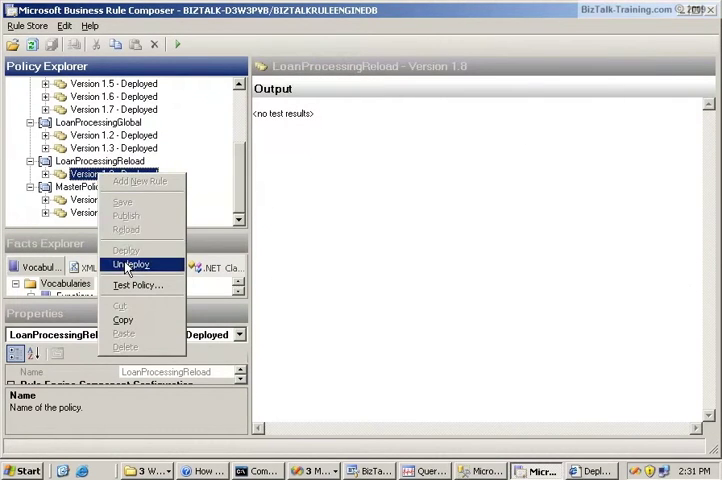
pyautogui.click(132, 264)
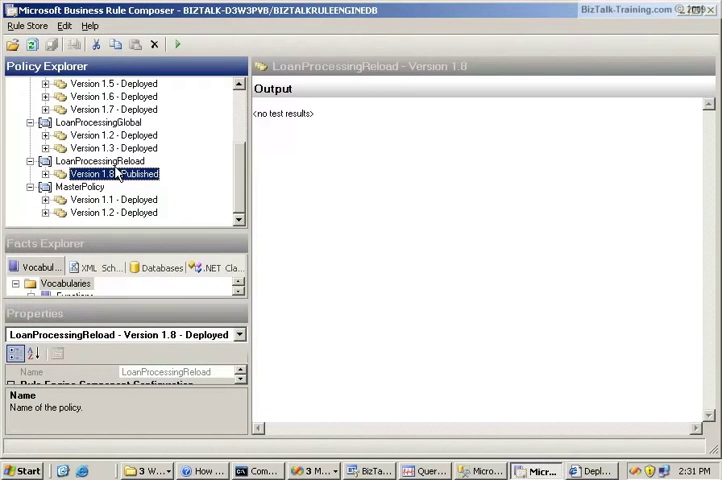
pyautogui.click(100, 160)
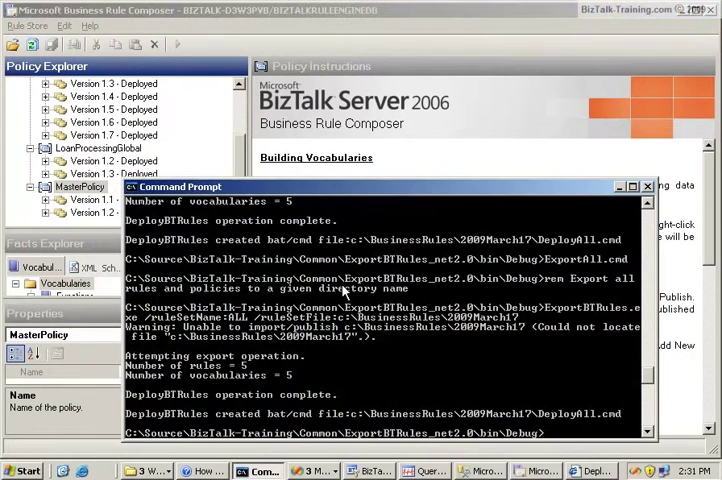
# Step: Change directory to \businessrules and then into 2009March17 in Command Prompt
pyautogui.write('cd \\businessrules')
pyautogui.write('dir')
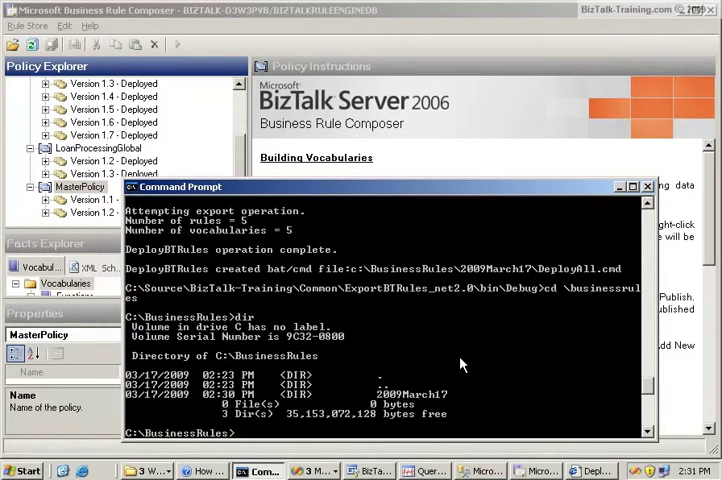
pyautogui.write('cd 2009March17')
pyautogui.write('deployall.cmd')
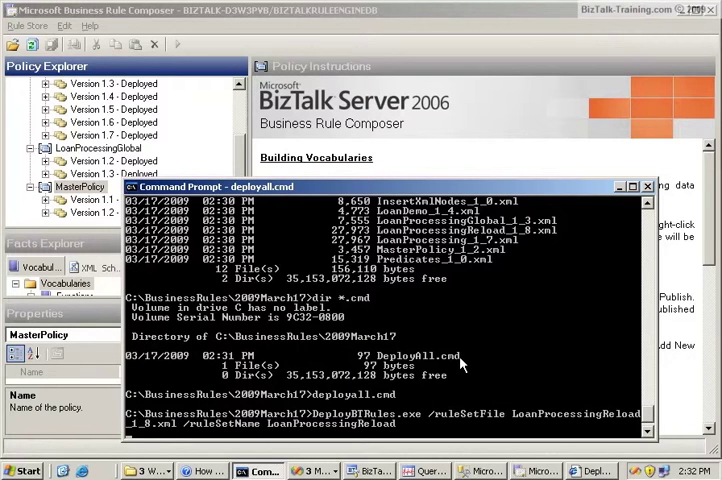
pyautogui.moveTo(428, 336)
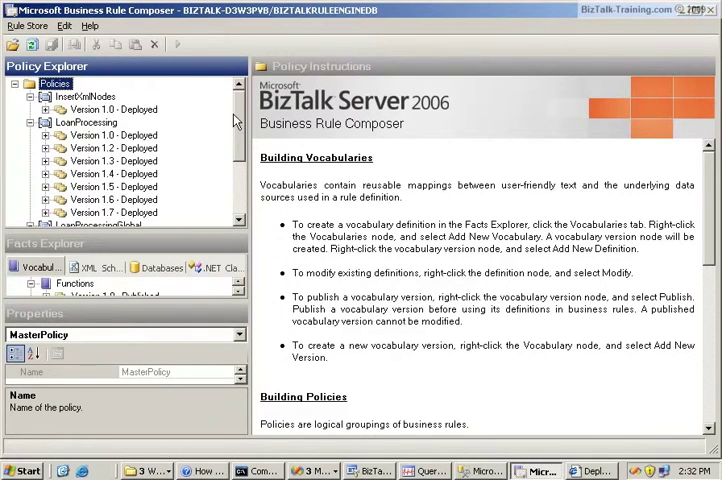
# Step: Expand LoanProcessingReload in Policy Explorer and view Version 1.8, now listed as Deployed
pyautogui.scroll(-3)
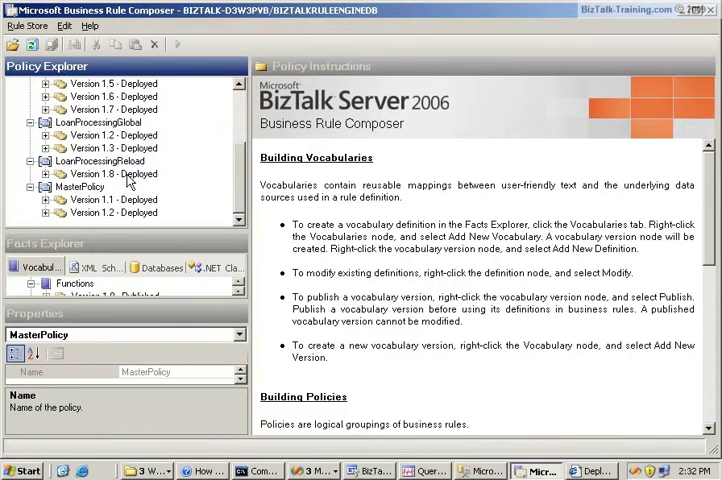
pyautogui.click(100, 160)
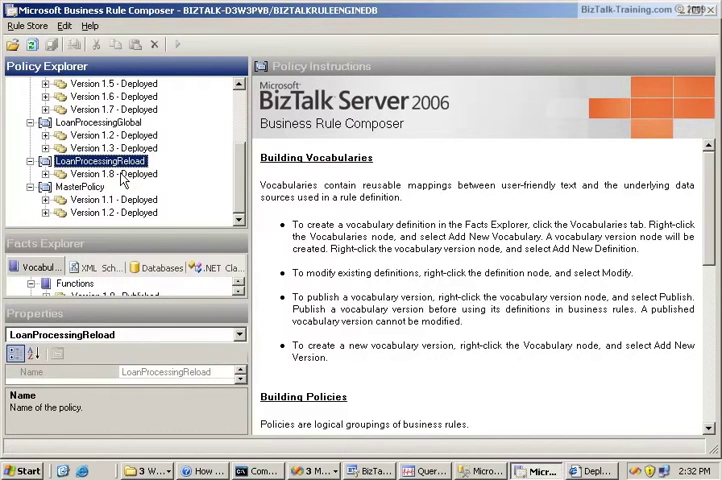
pyautogui.click(108, 172)
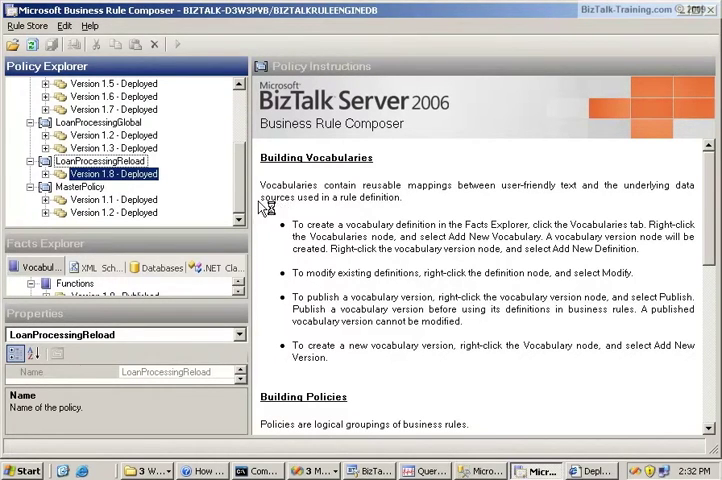
pyautogui.click(116, 172)
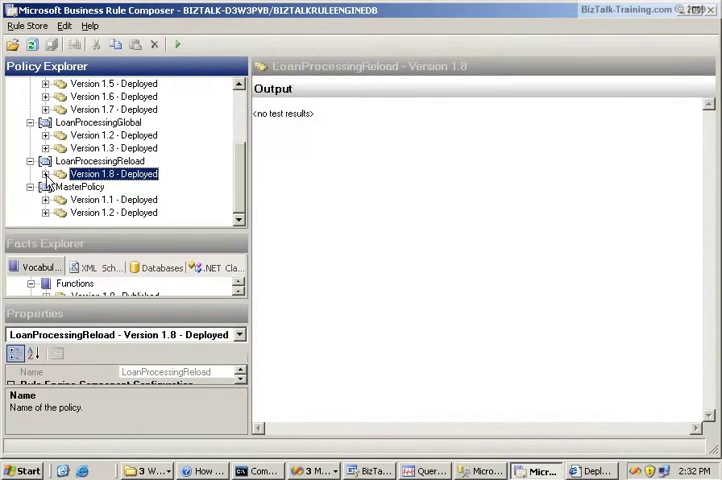
pyautogui.moveTo(148, 180)
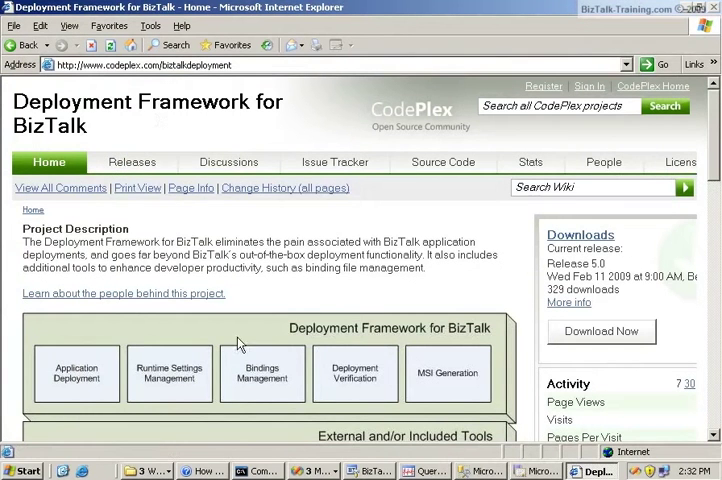
pyautogui.moveTo(170, 470)
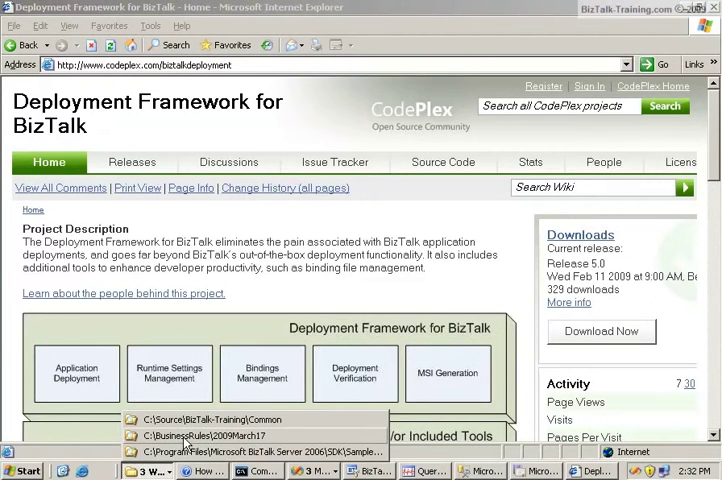
# Step: Return to the 2009March17 folder window and open DeployAll.cmd for editing from its context menu
pyautogui.click(208, 436)
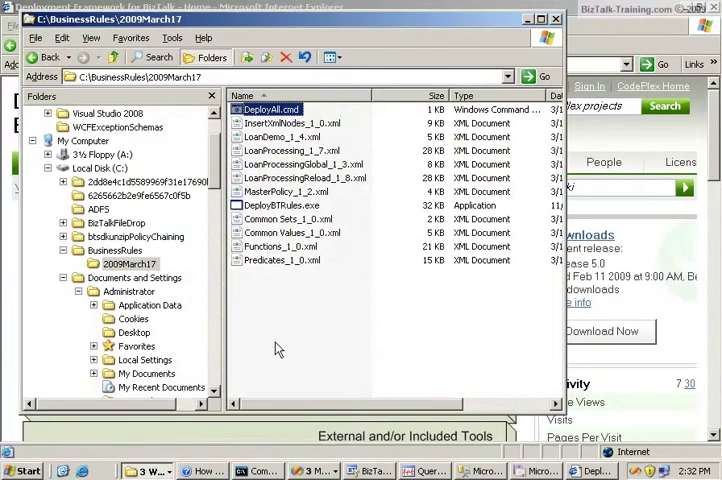
pyautogui.click(280, 204)
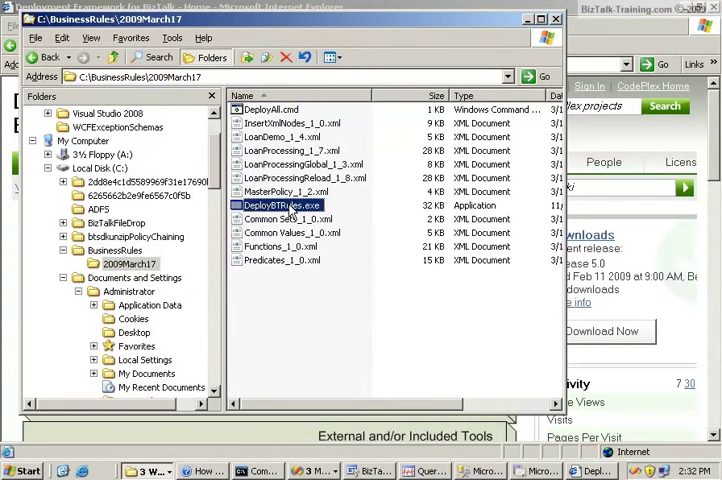
pyautogui.rightClick(260, 108)
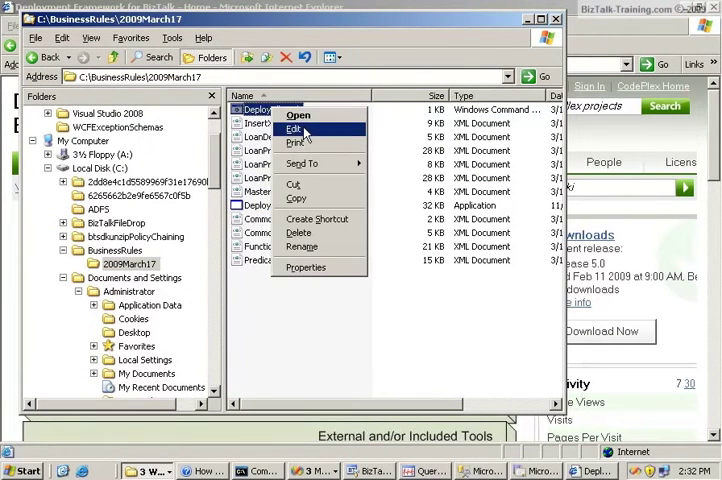
pyautogui.click(294, 128)
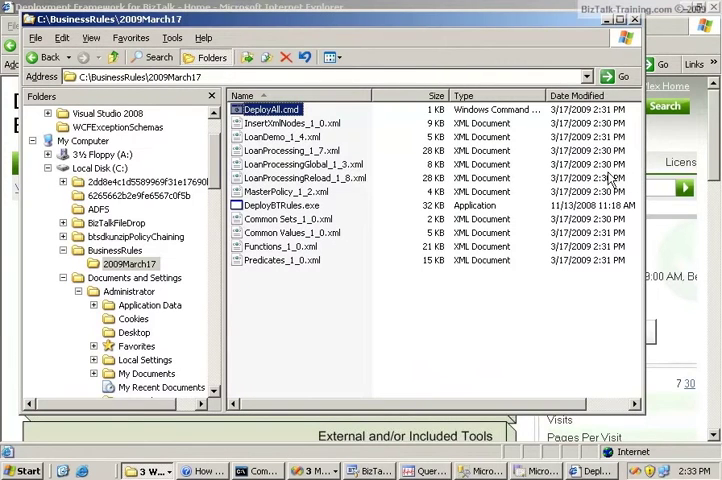
pyautogui.moveTo(600, 178)
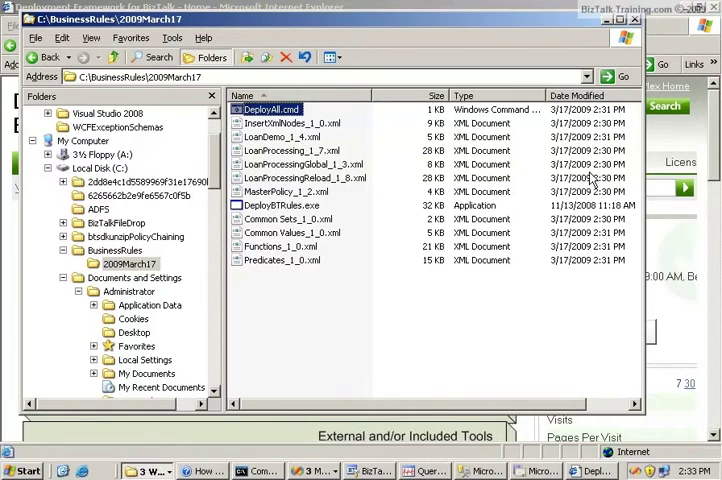